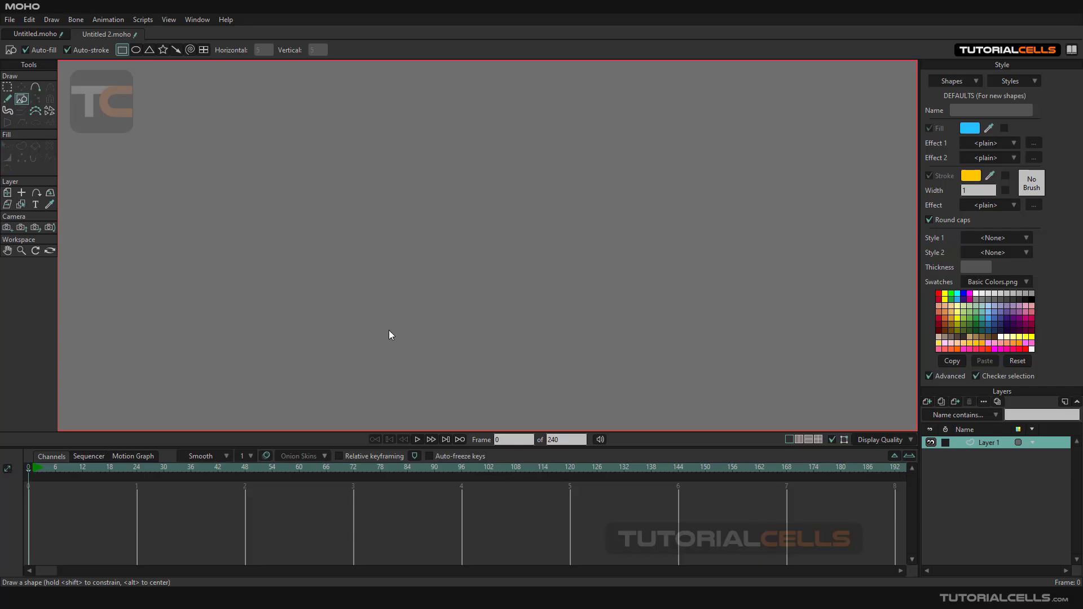
mouse_move(301, 276)
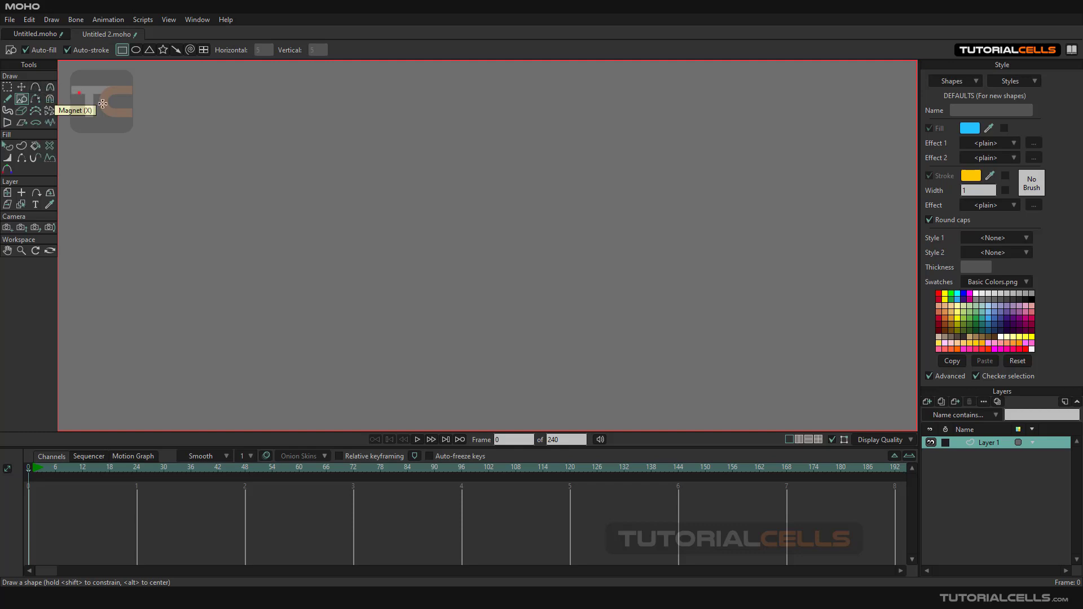
mouse_move(107, 54)
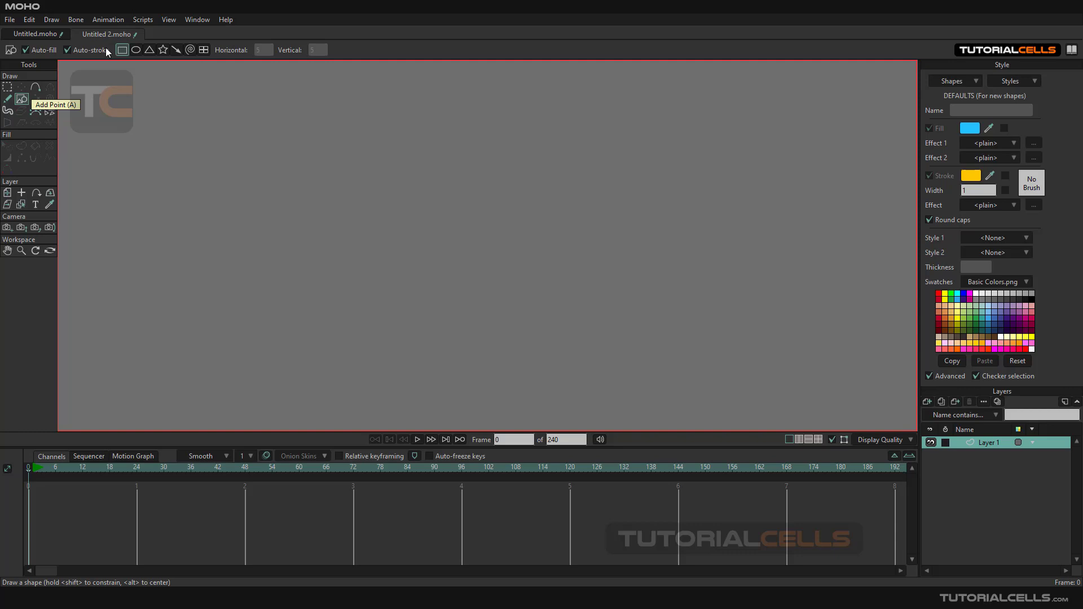
- Draw a blue, yellow-outlined rectangle and pull a new top-edge point down into a dip
drag(143, 111, 368, 230)
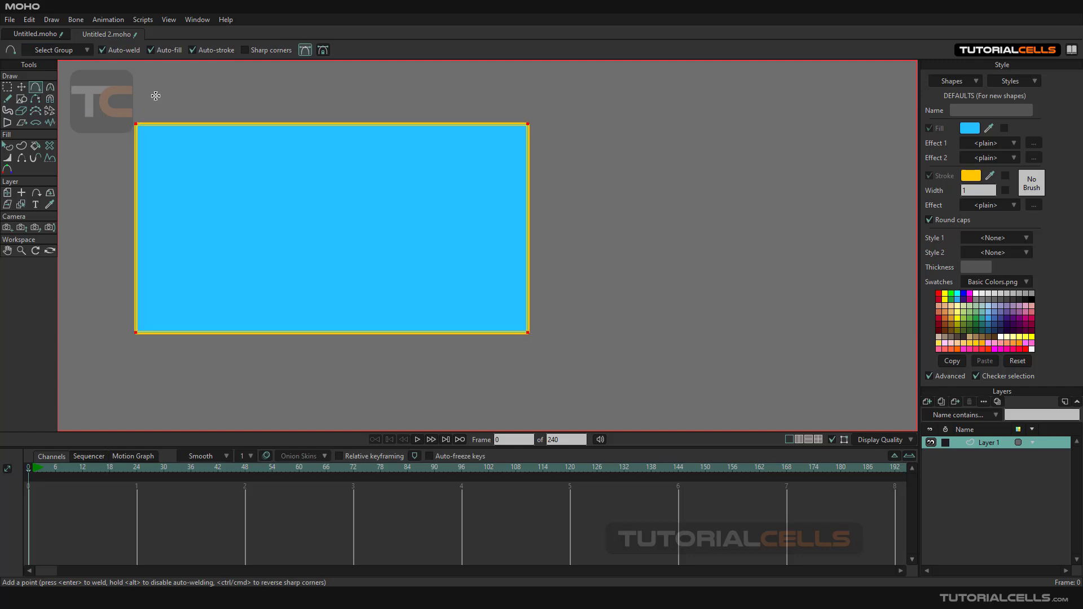
mouse_move(403, 157)
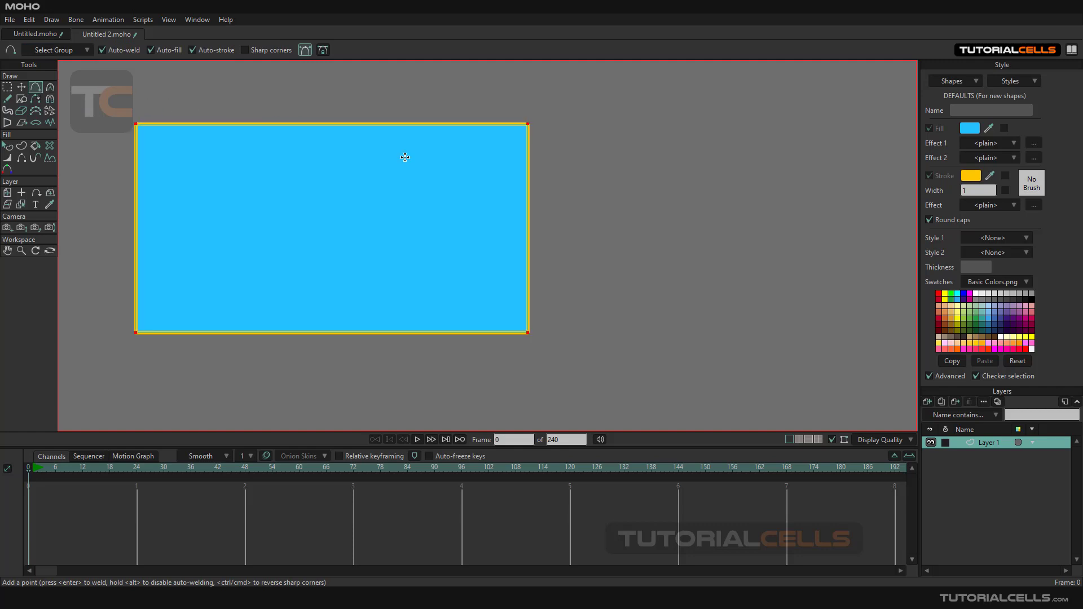
mouse_move(306, 128)
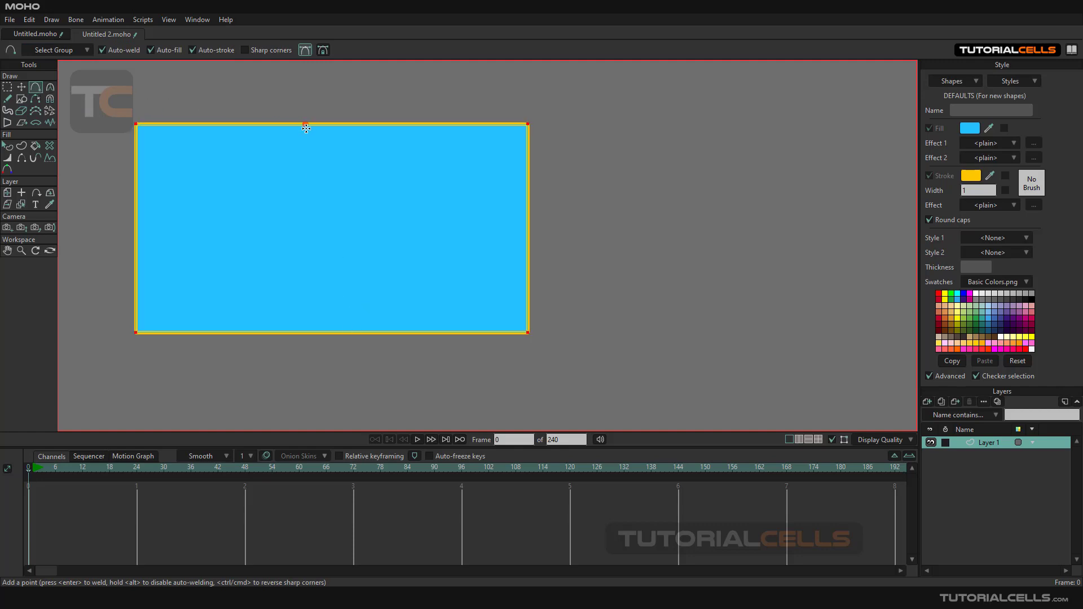
mouse_move(336, 115)
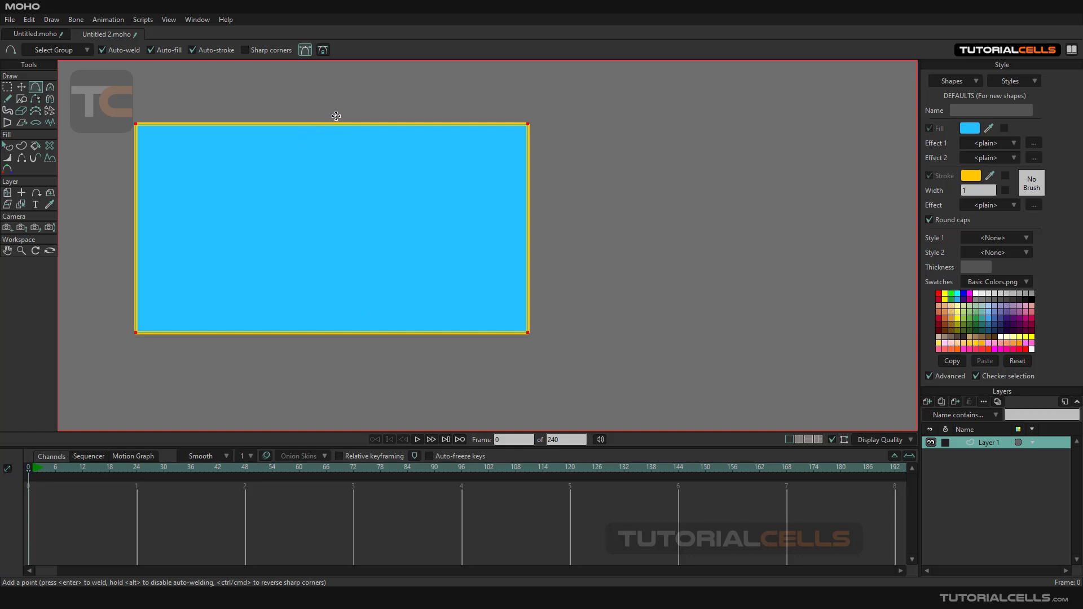
mouse_move(328, 126)
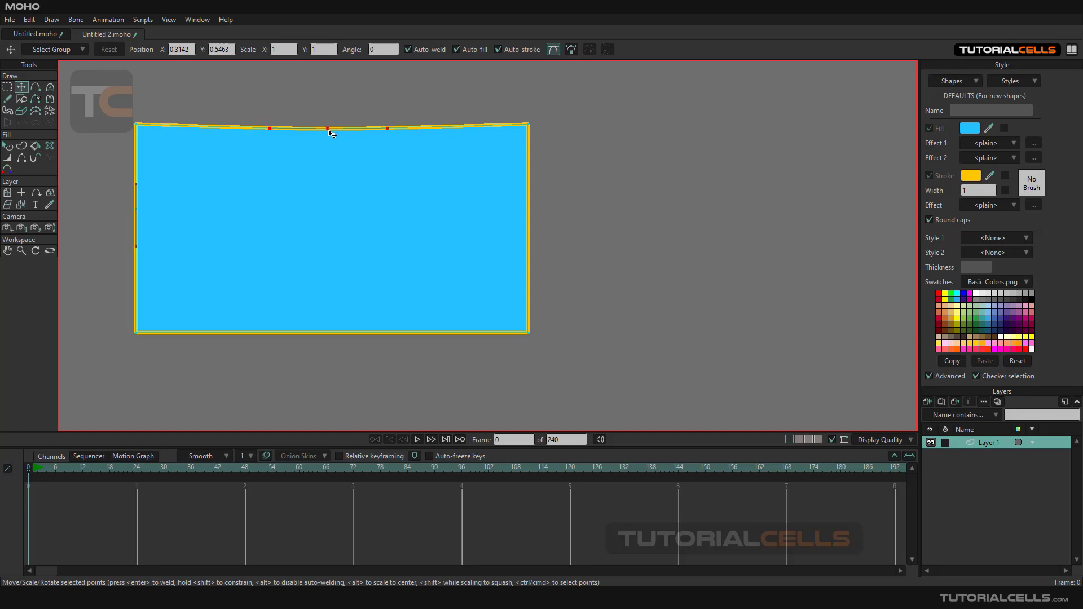
drag(329, 130, 338, 189)
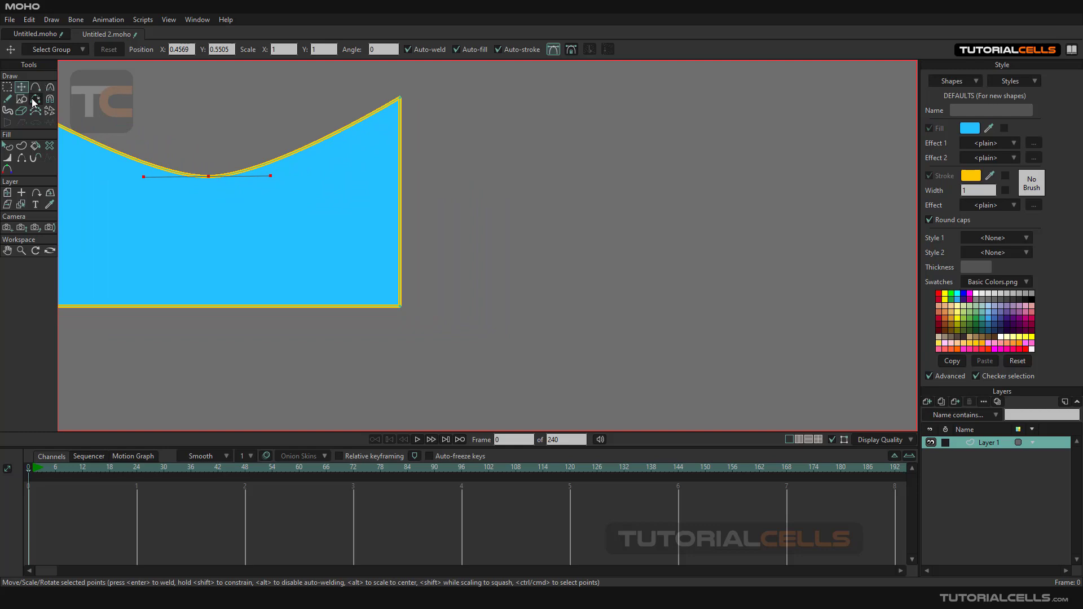
- With Add Point, place smooth points forming a winding open curve across the canvas
click(37, 86)
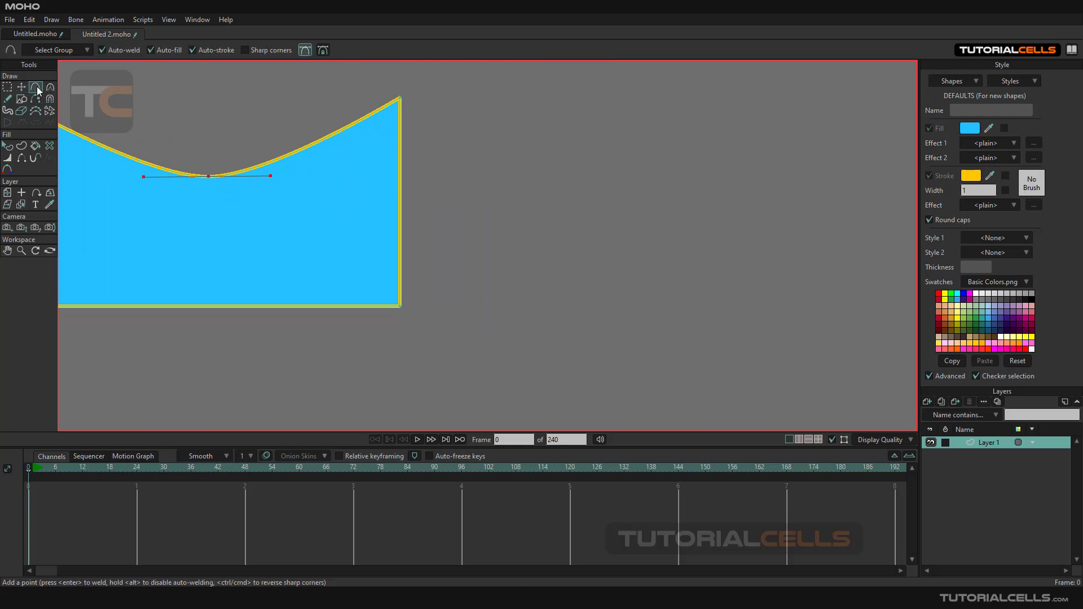
mouse_move(36, 86)
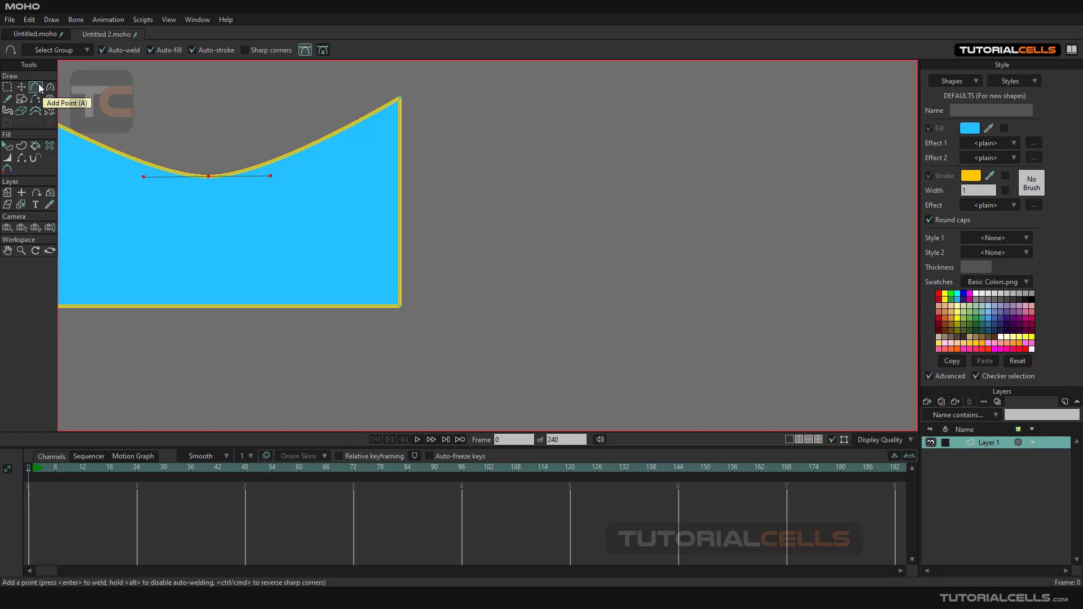
mouse_move(10, 50)
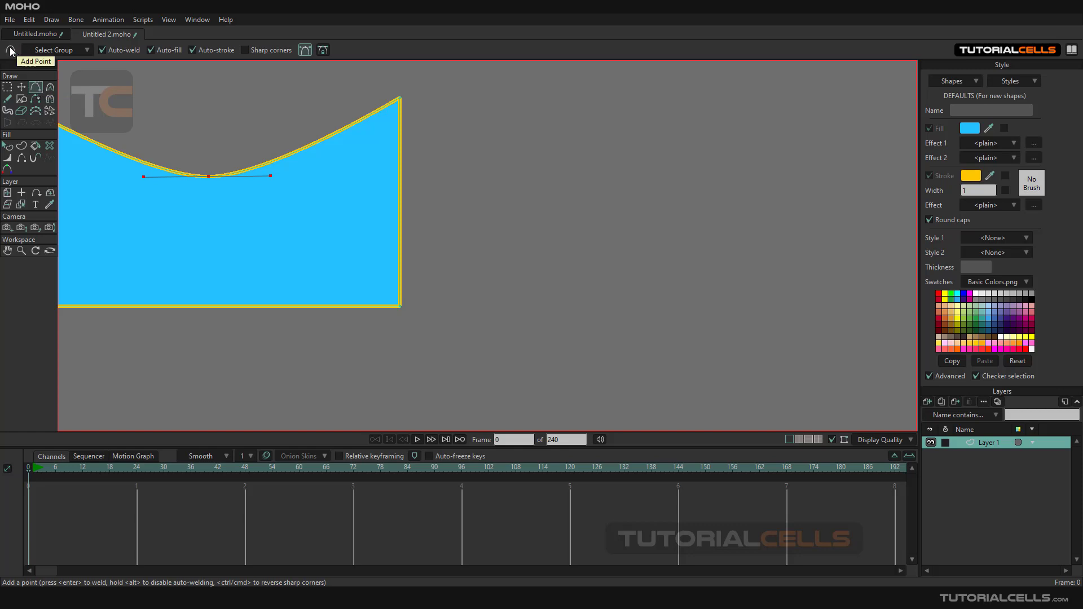
mouse_move(537, 141)
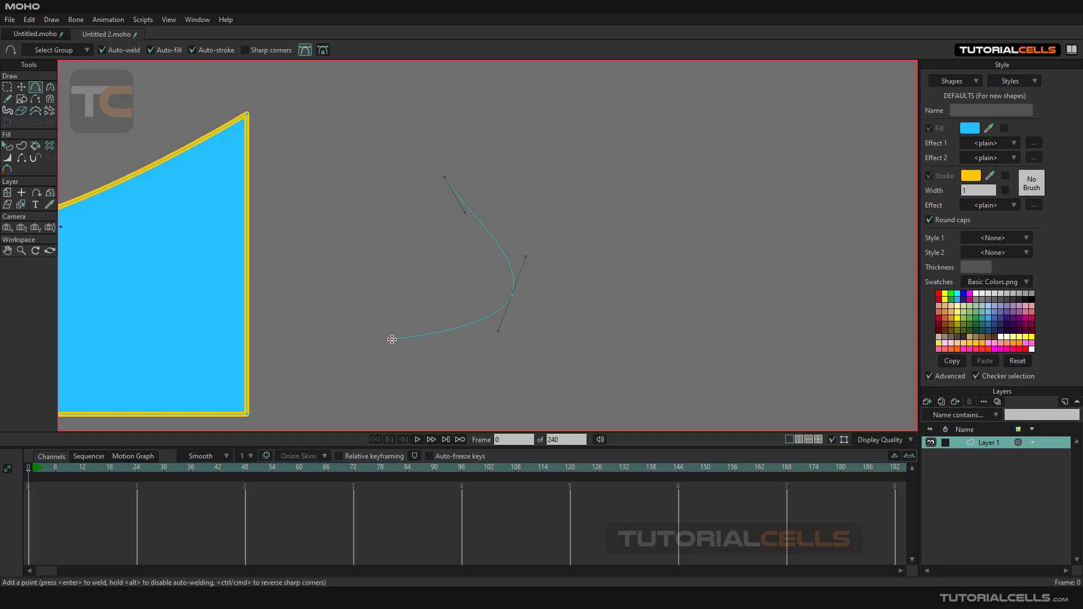
click(395, 216)
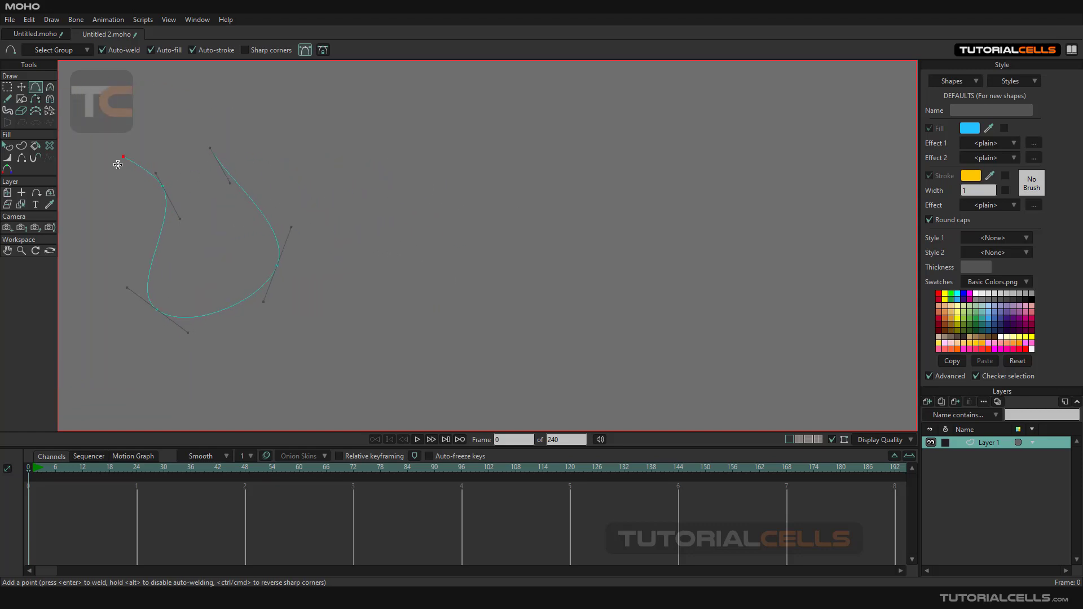
mouse_move(280, 55)
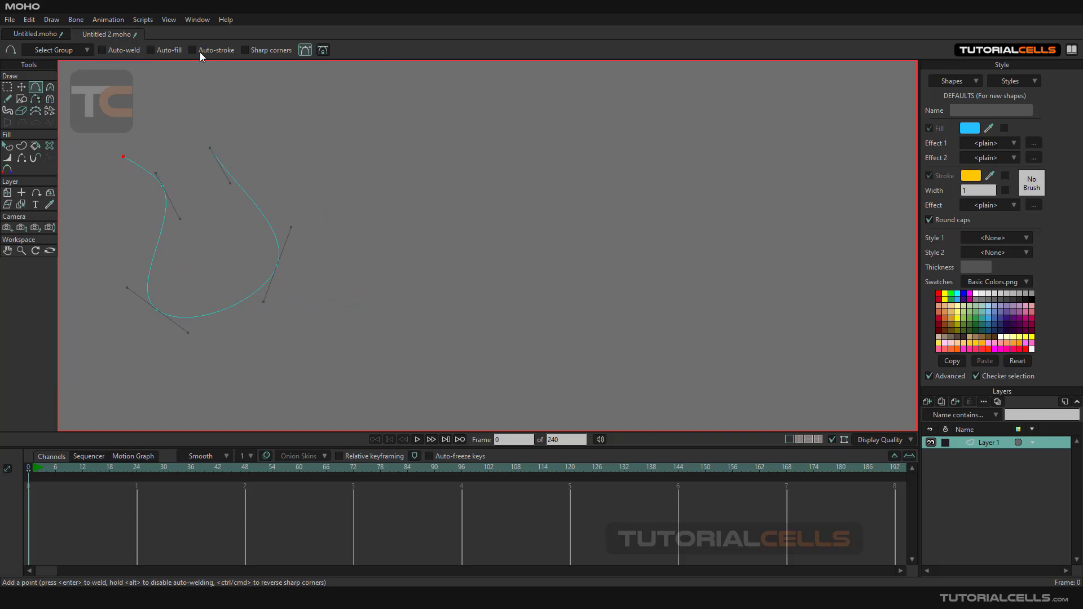
mouse_move(304, 85)
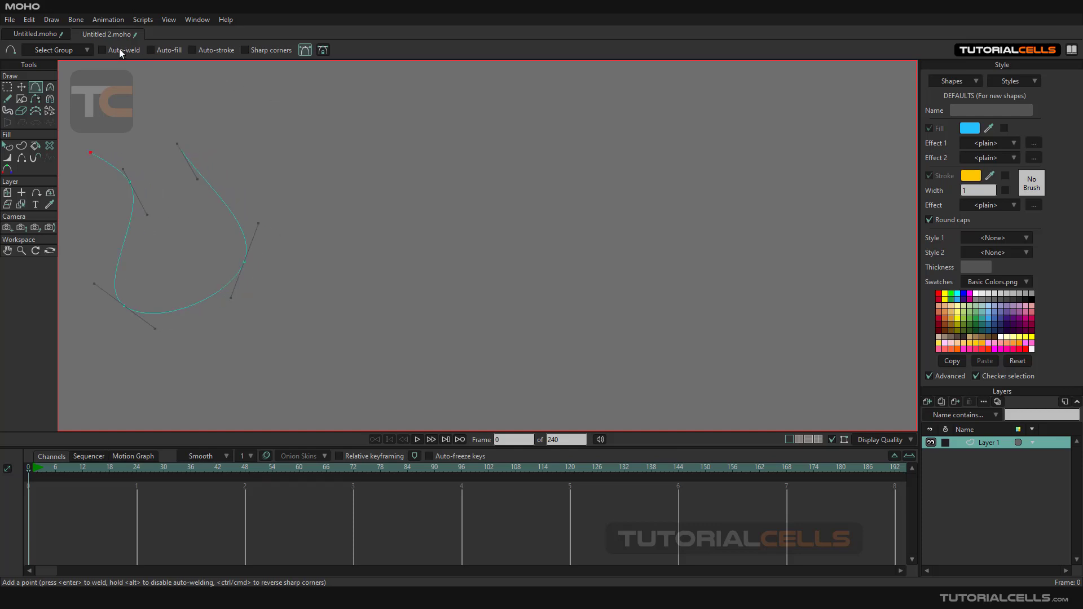
mouse_move(118, 61)
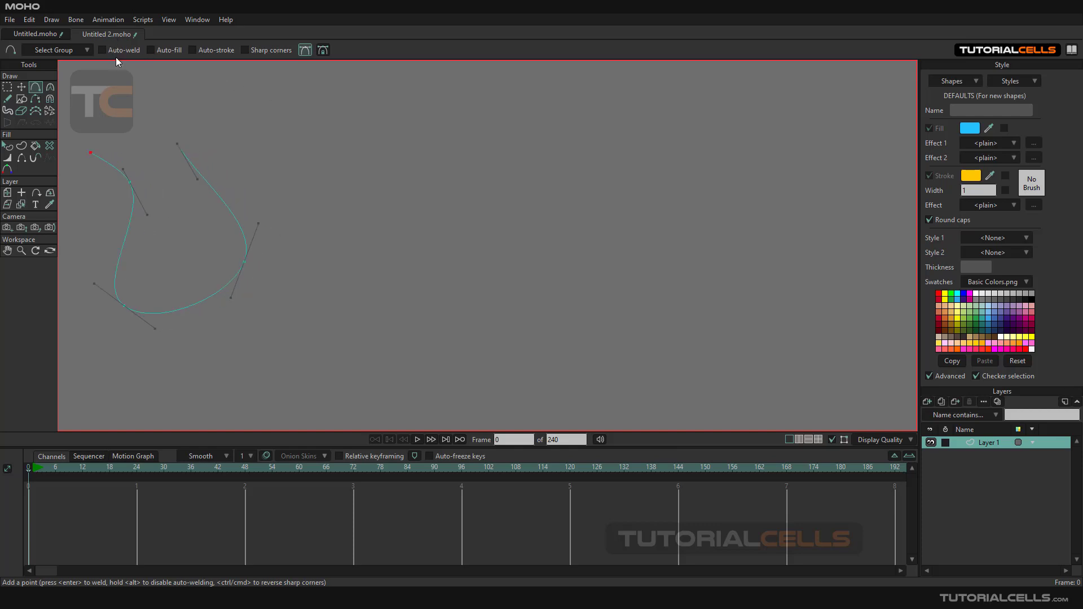
mouse_move(154, 132)
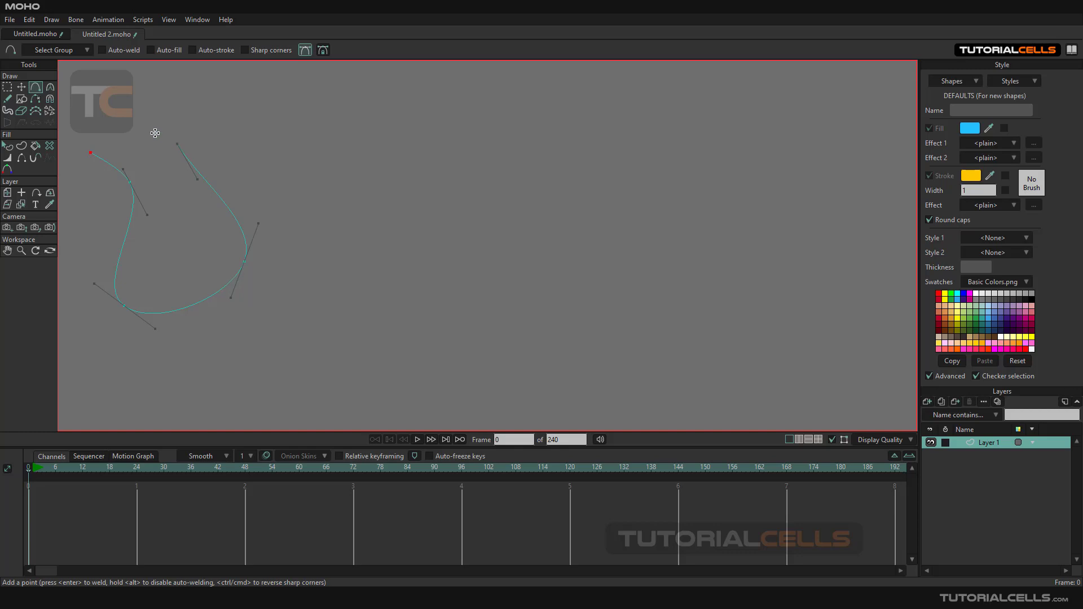
mouse_move(141, 77)
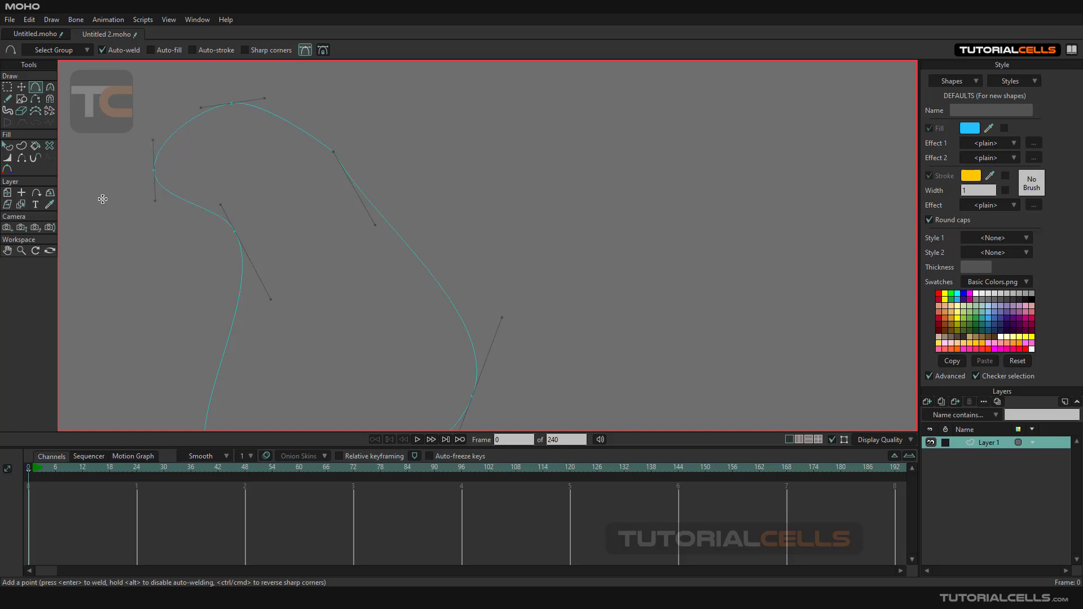
mouse_move(269, 145)
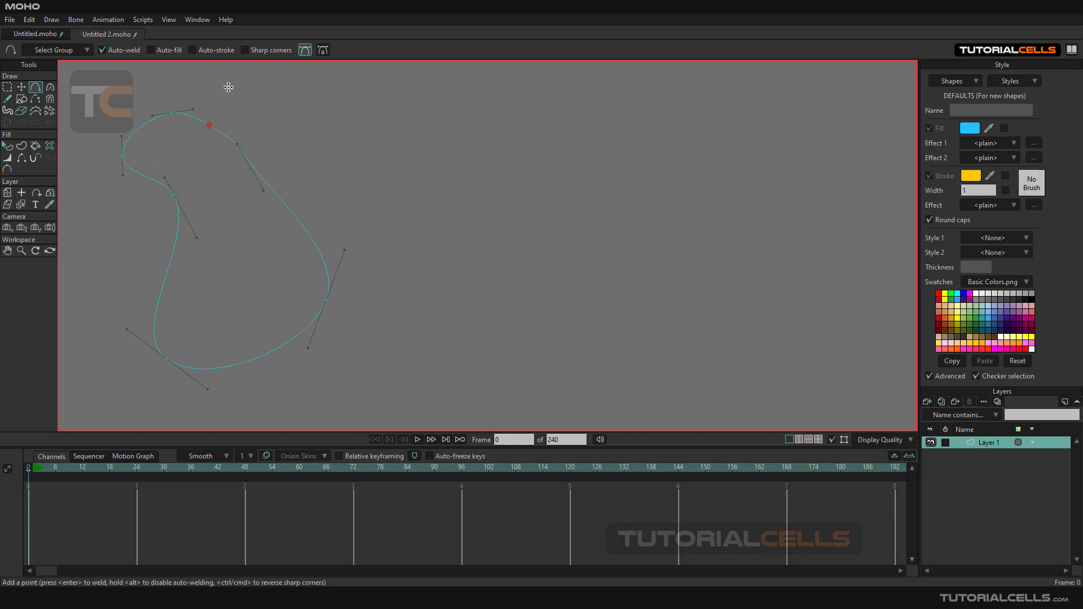
mouse_move(217, 190)
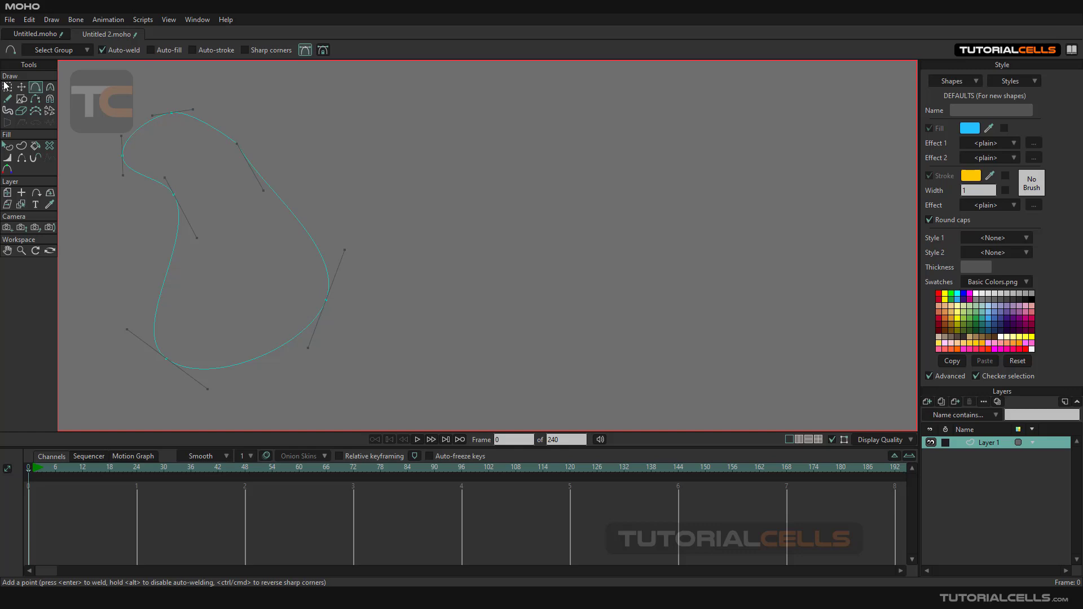
- Nudge a point on the bean loop's inner dent, then return to Add Point
click(21, 87)
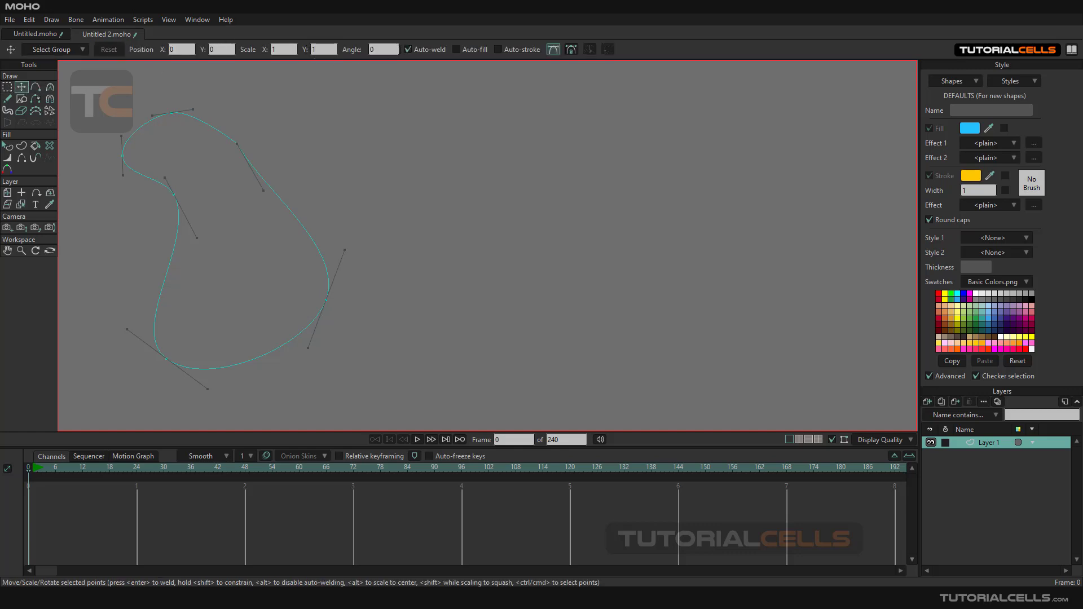
mouse_move(439, 68)
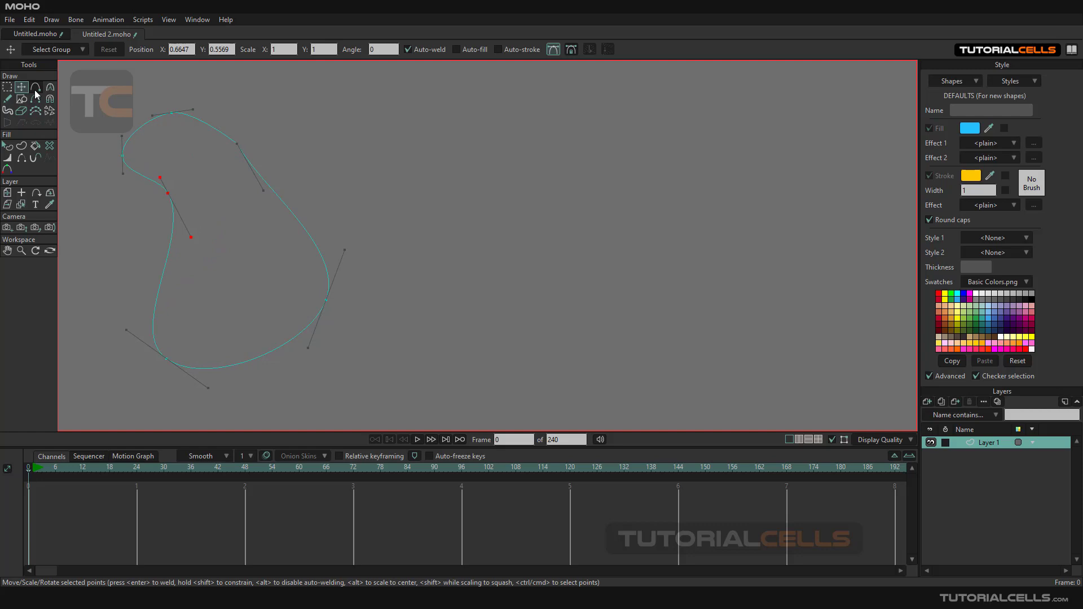
click(35, 87)
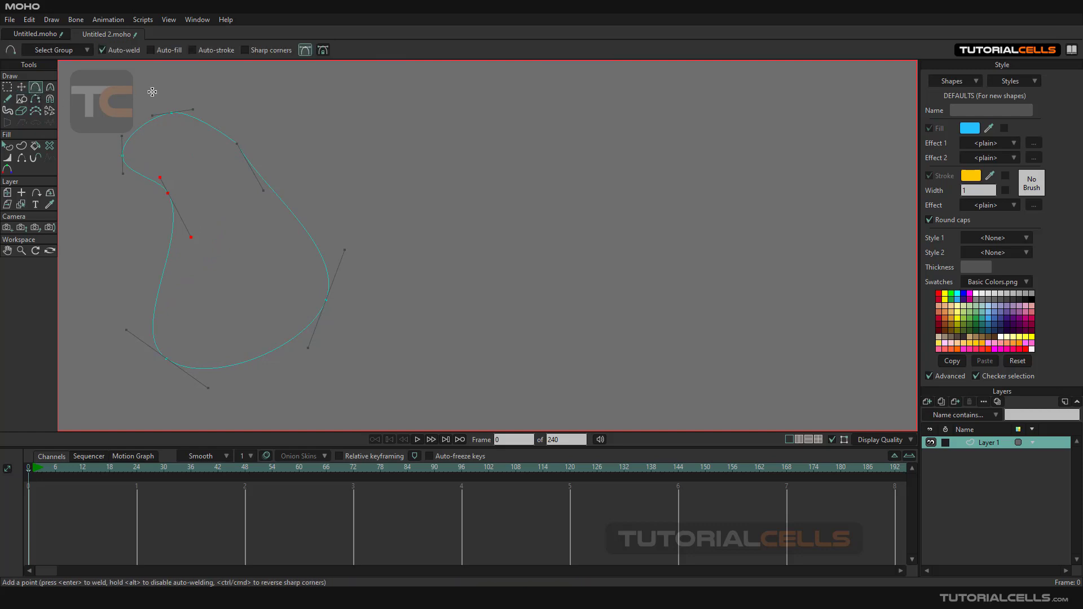
mouse_move(195, 99)
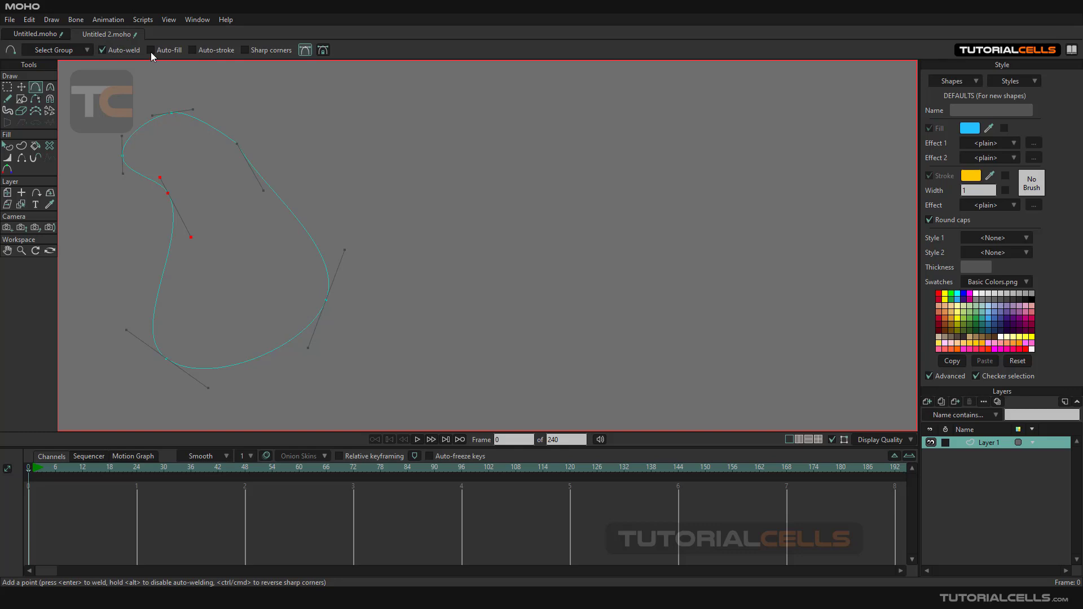
mouse_move(210, 56)
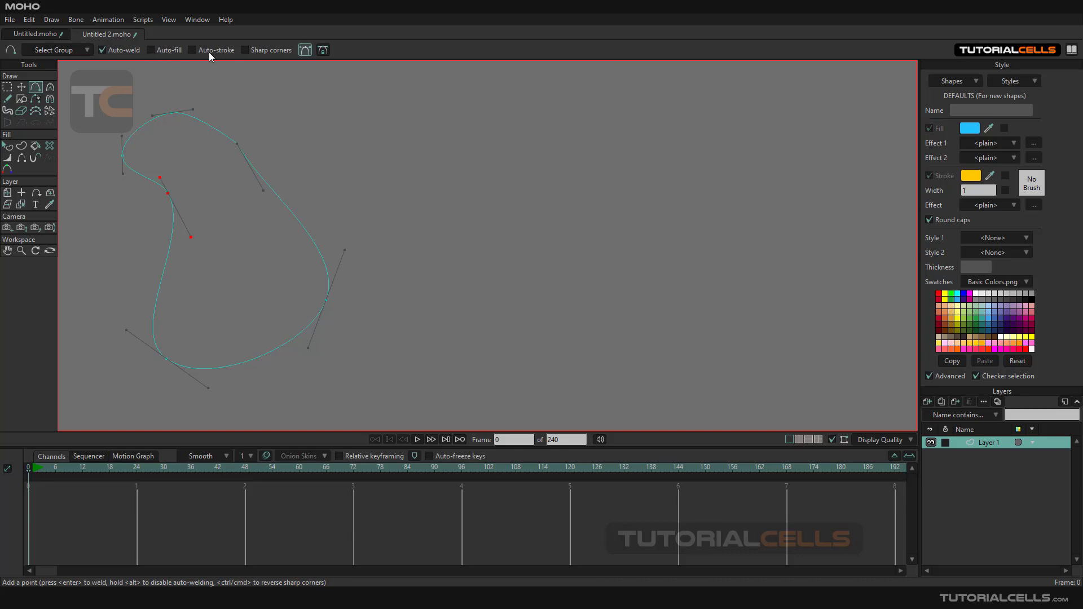
mouse_move(215, 58)
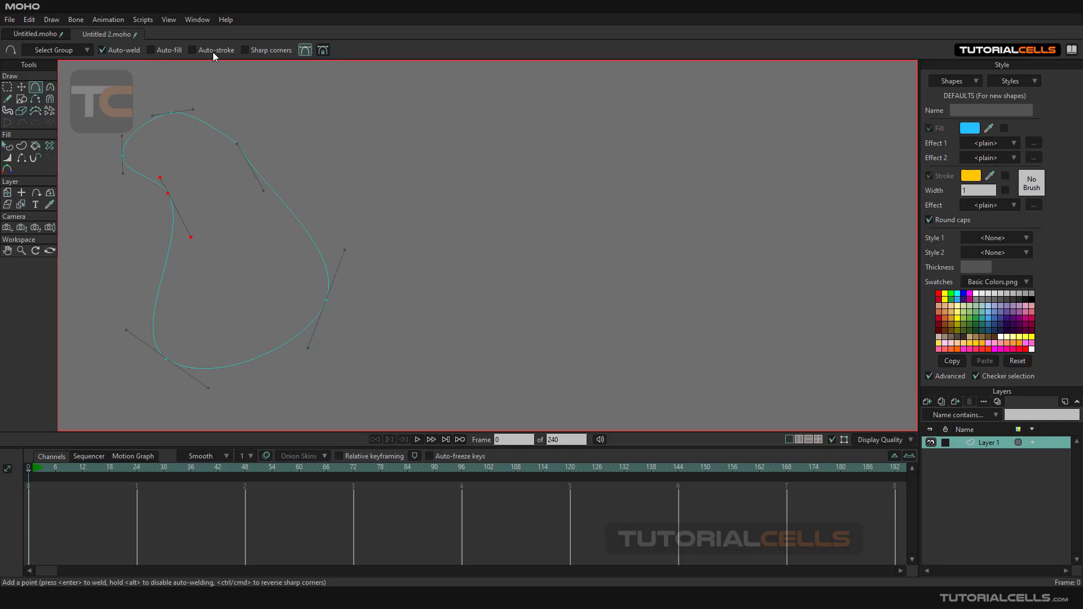
mouse_move(148, 76)
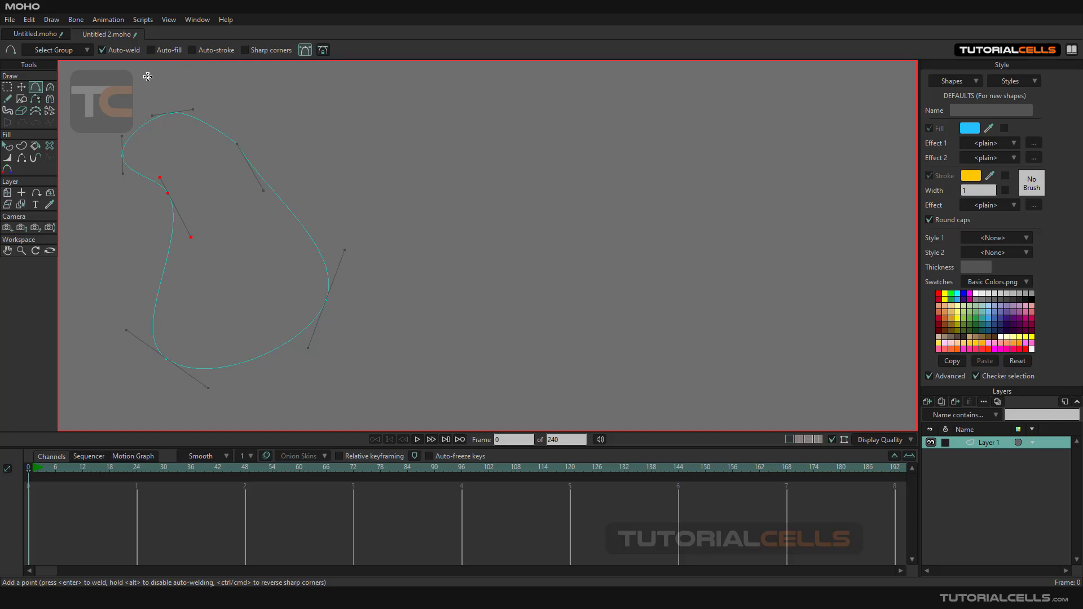
- Enable auto-fill and stroke, close a blue teardrop shape, then turn auto-fill off
click(196, 50)
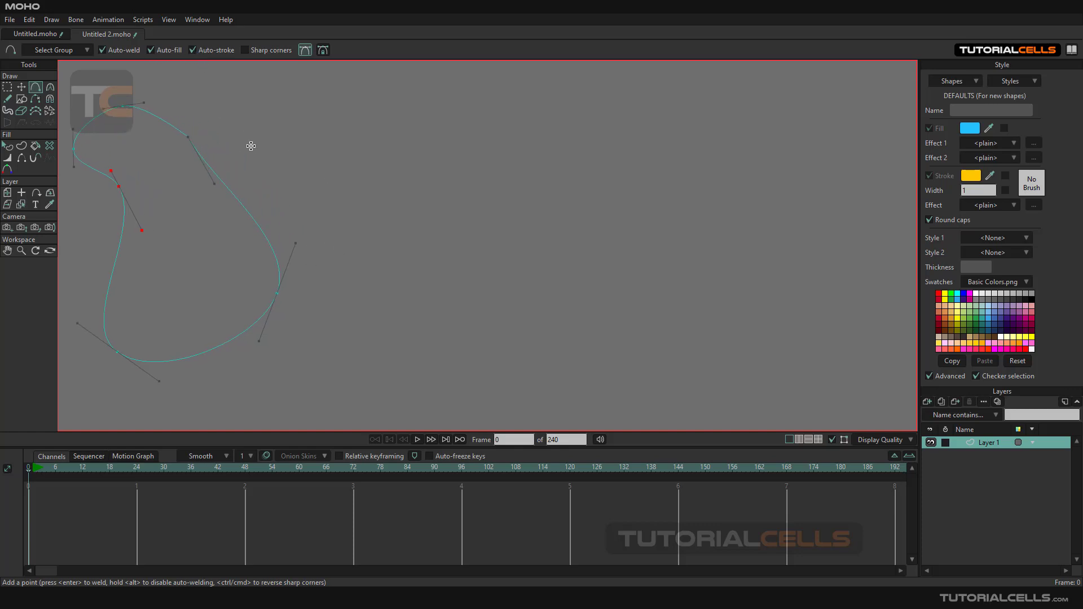
mouse_move(200, 61)
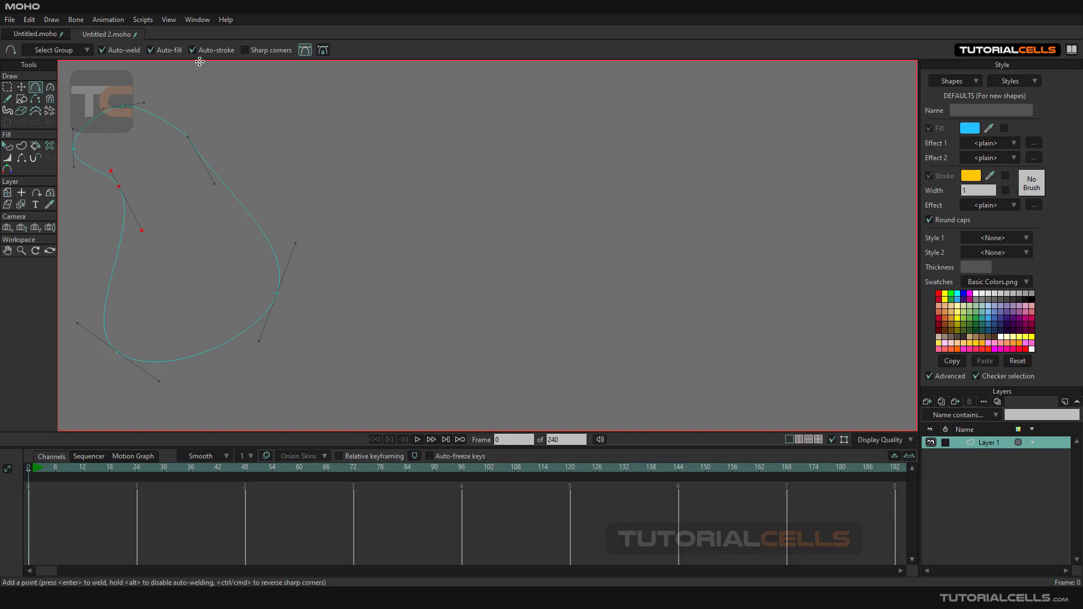
mouse_move(399, 114)
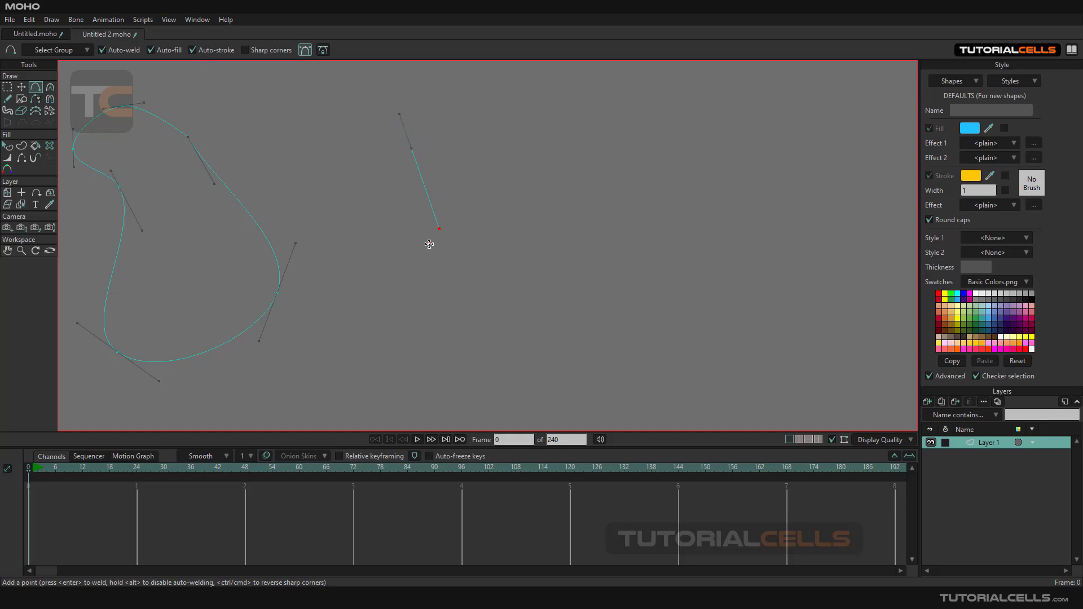
click(359, 145)
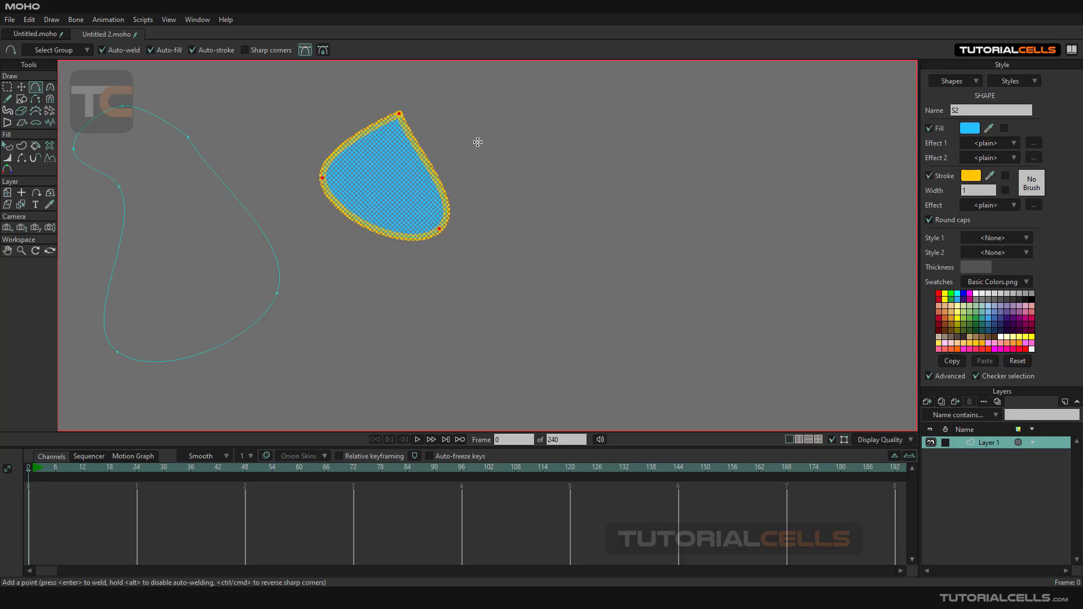
mouse_move(778, 213)
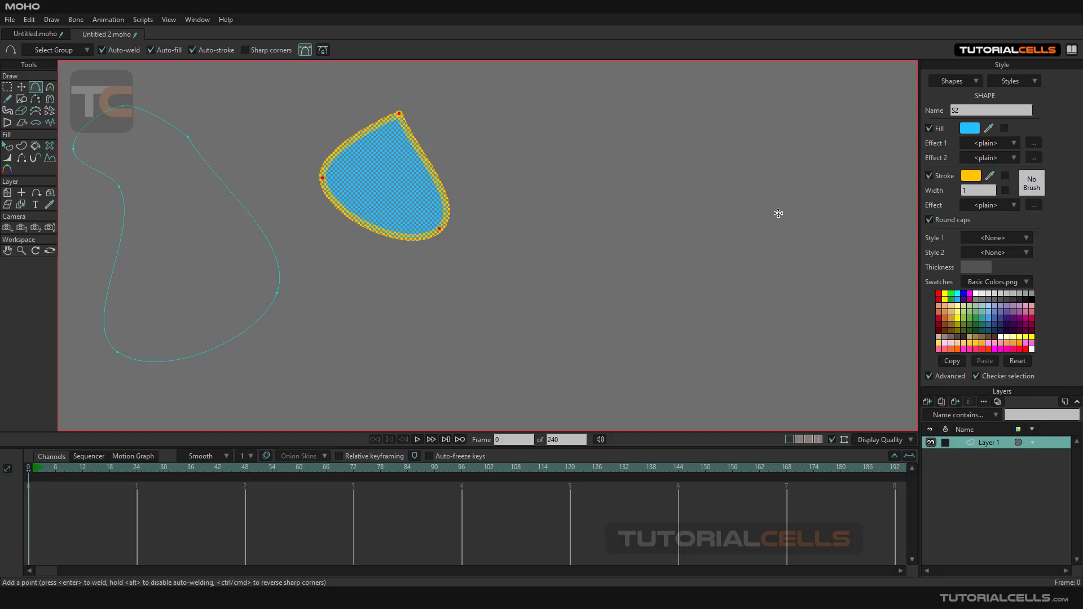
mouse_move(545, 170)
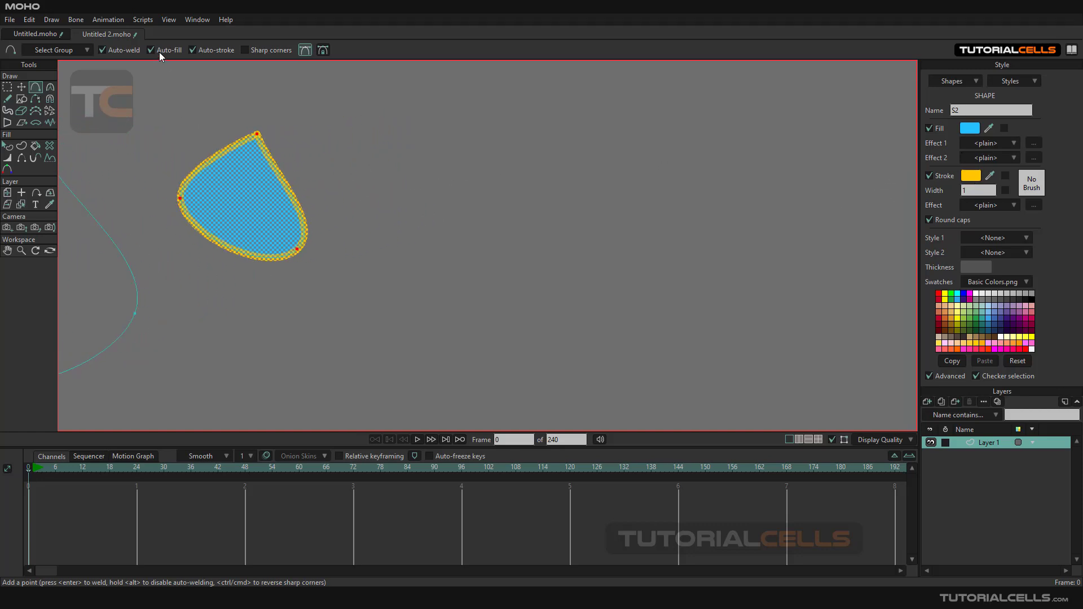
click(154, 49)
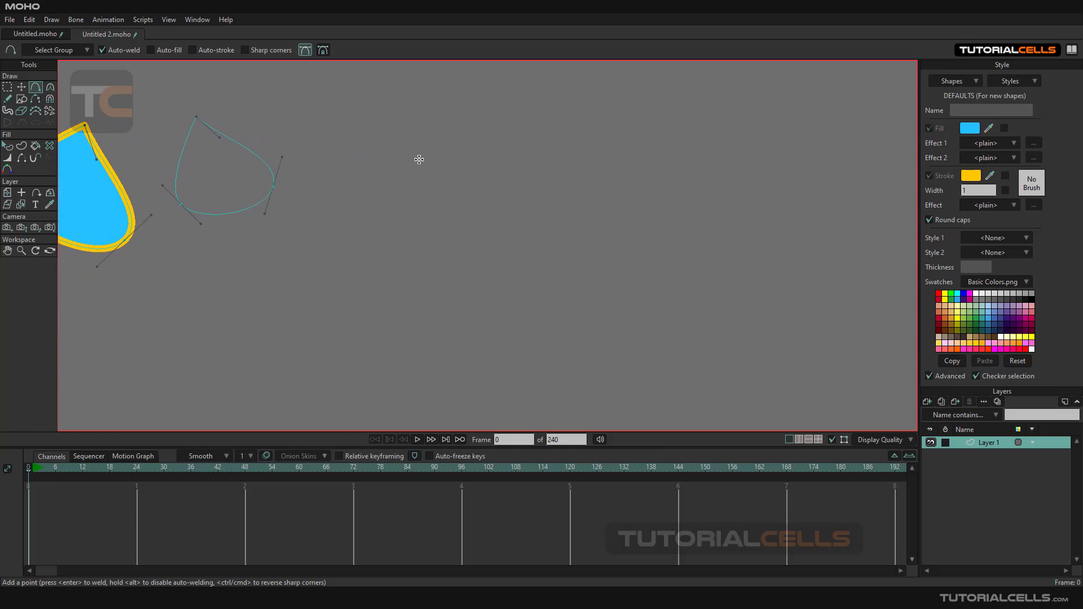
mouse_move(459, 136)
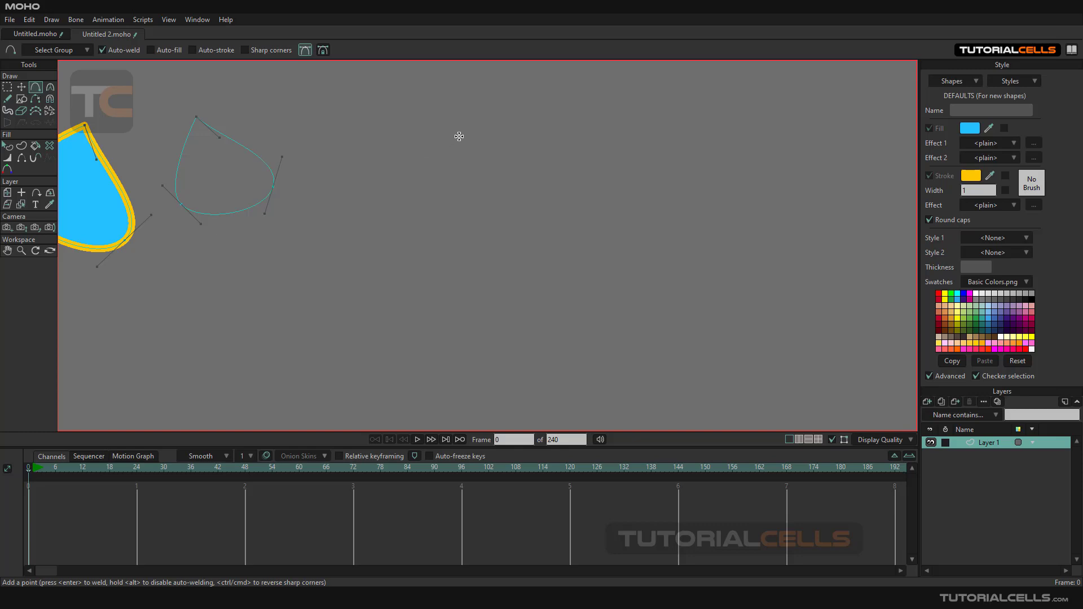
mouse_move(221, 61)
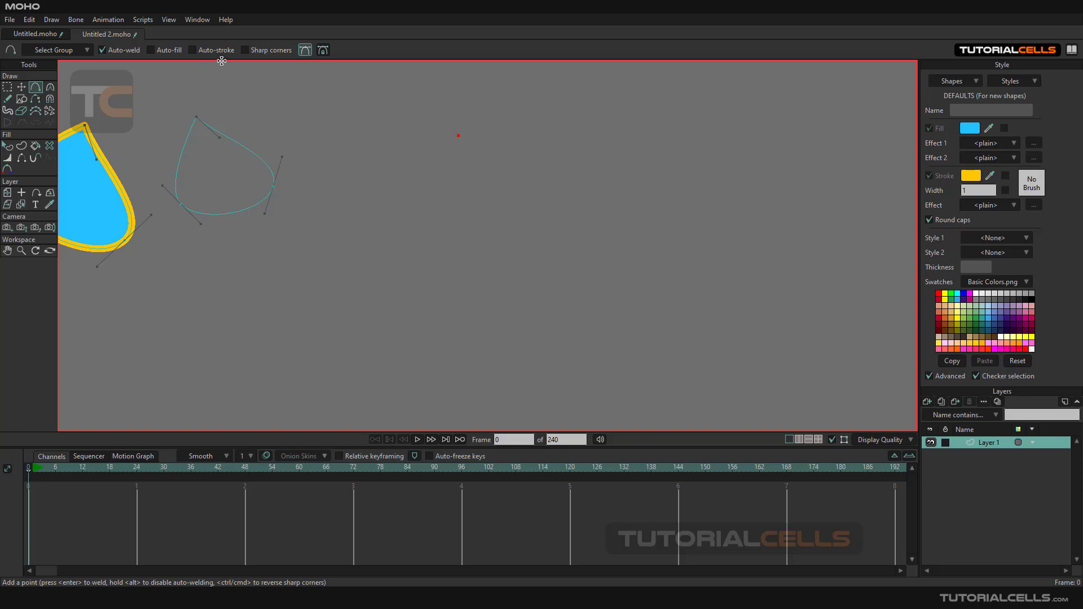
mouse_move(452, 136)
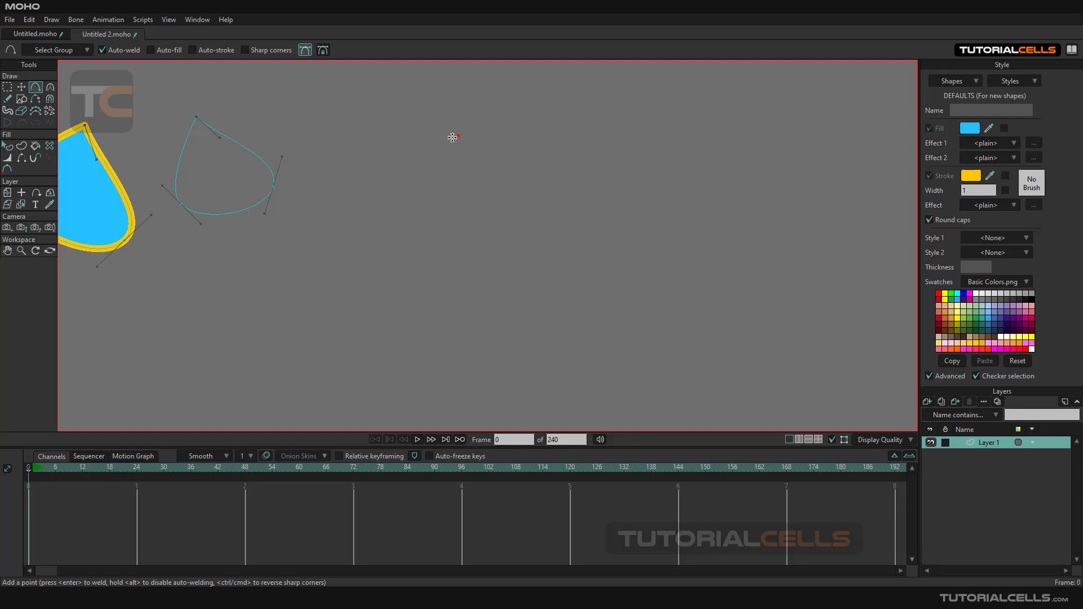
- Add points to draw the large unfilled closed loop around the teardrop
click(443, 309)
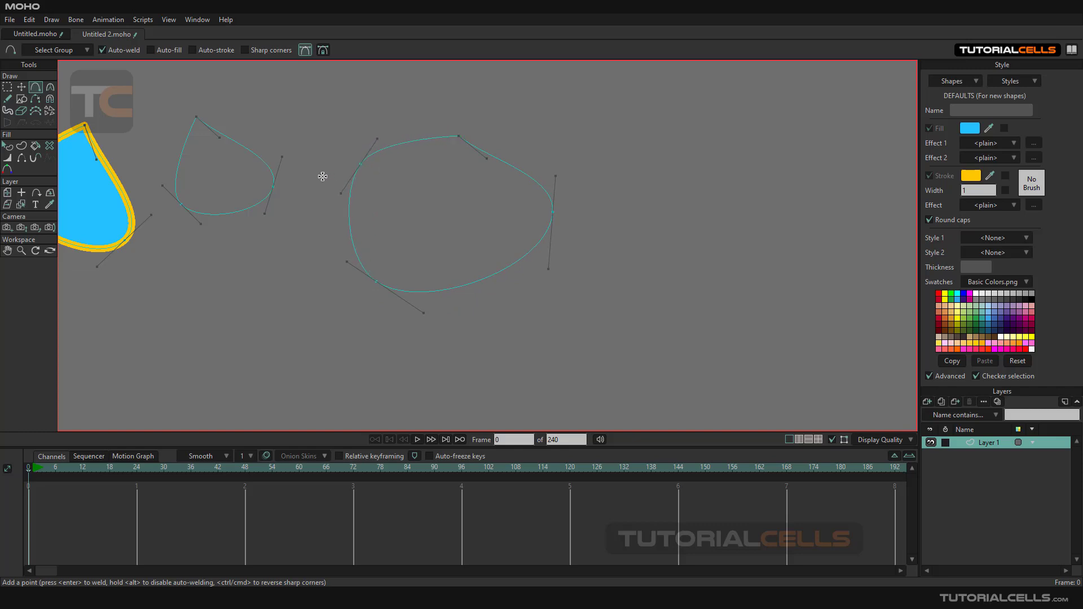
mouse_move(410, 188)
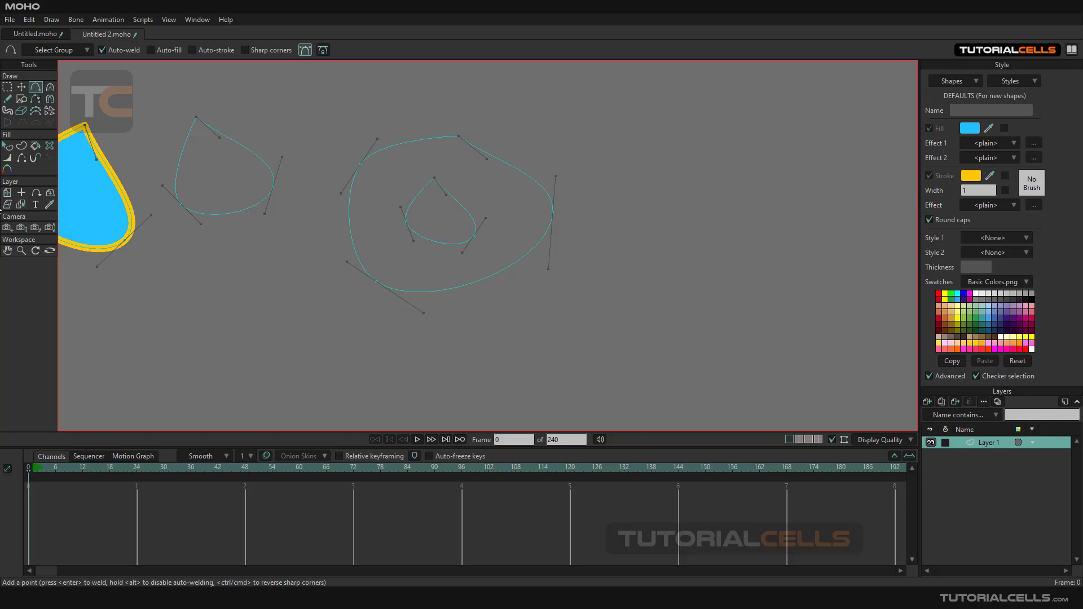
mouse_move(22, 146)
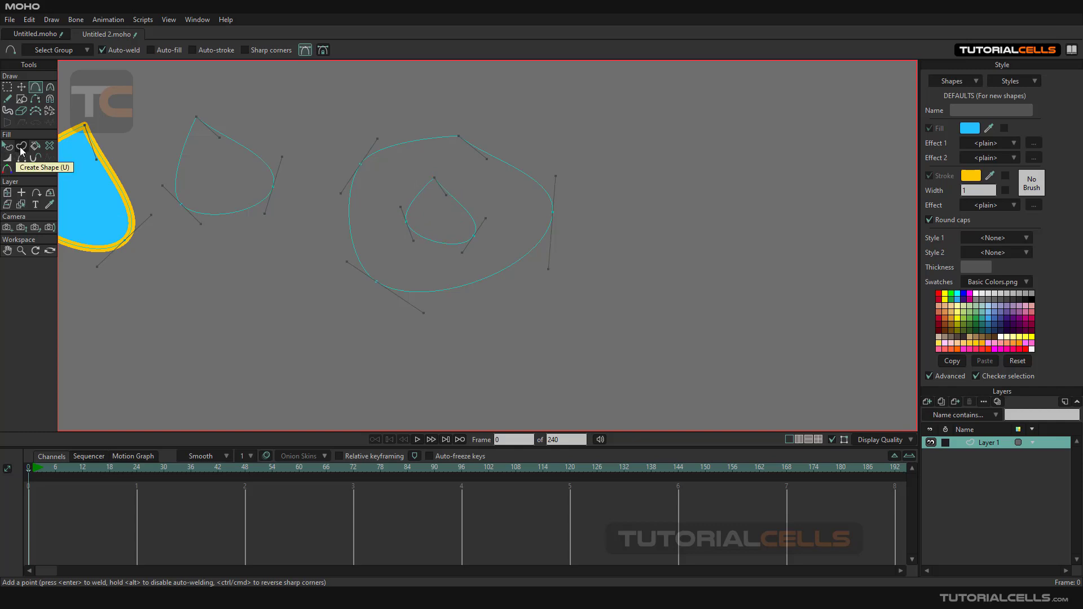
- Combine the large loop and inner teardrop into a blue ring with a teardrop hole
click(21, 145)
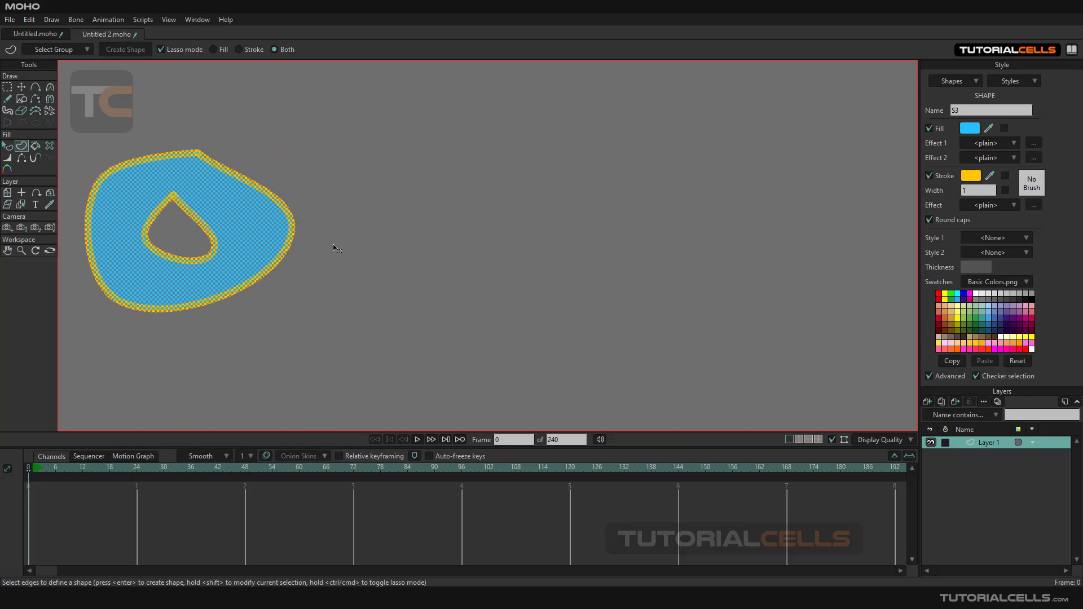
click(36, 87)
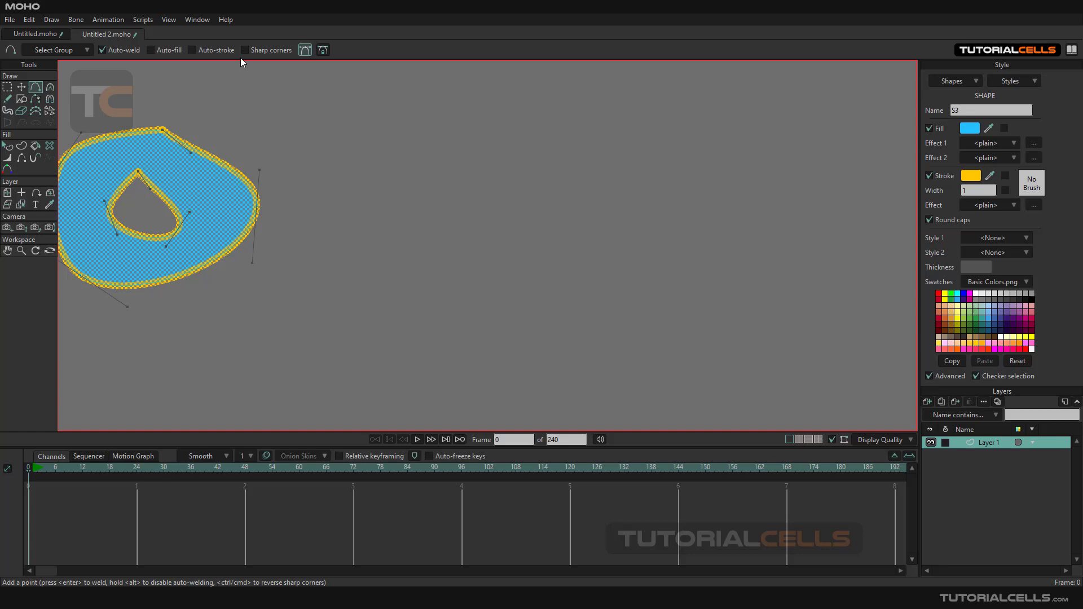
- With Sharp corners on, start an angular open path right of the ring
click(247, 50)
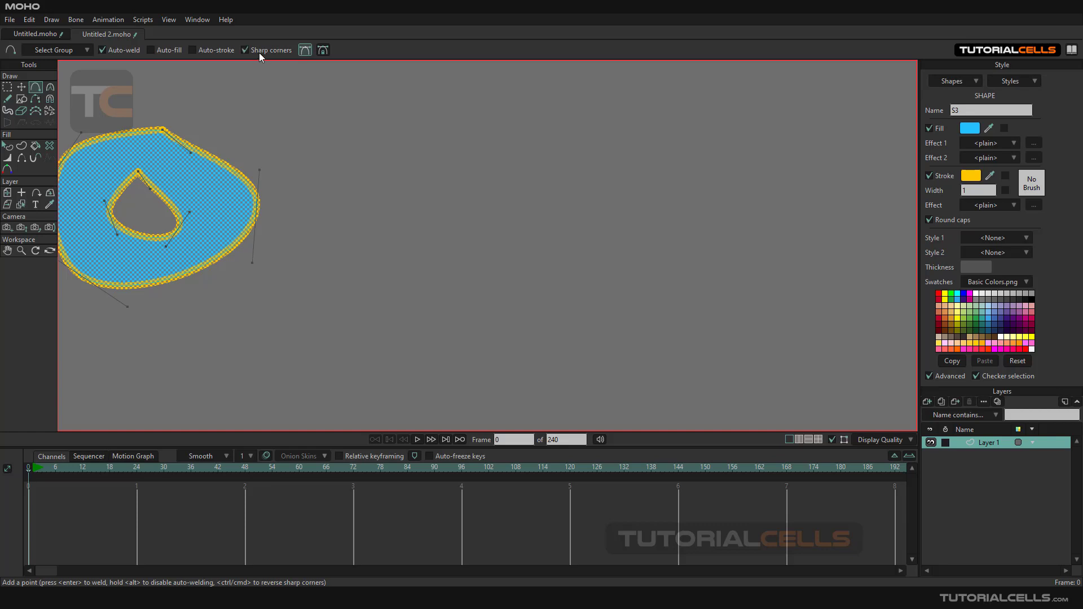
mouse_move(382, 123)
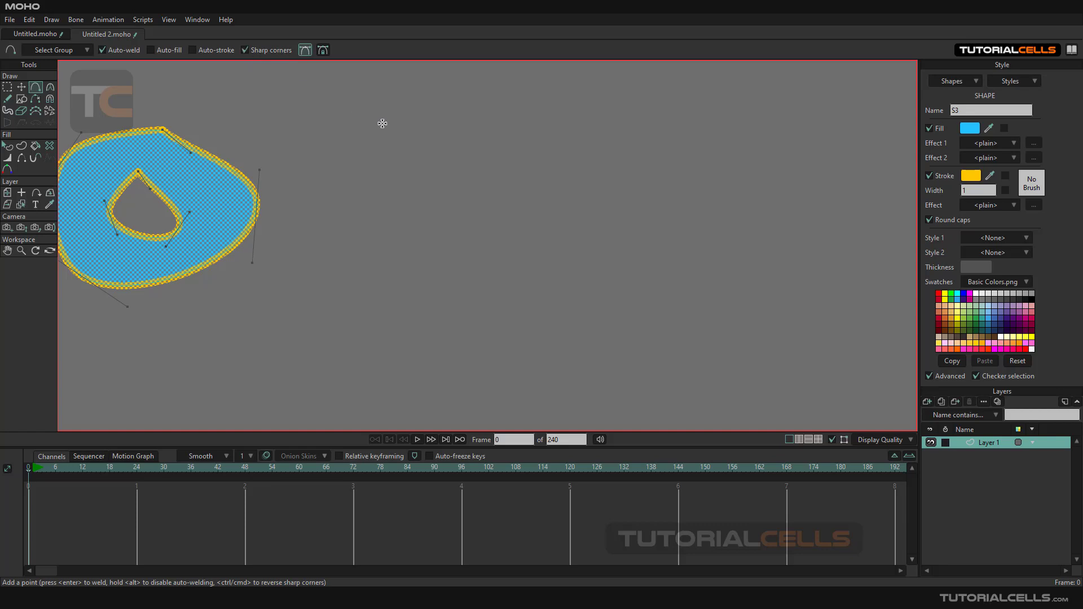
click(403, 143)
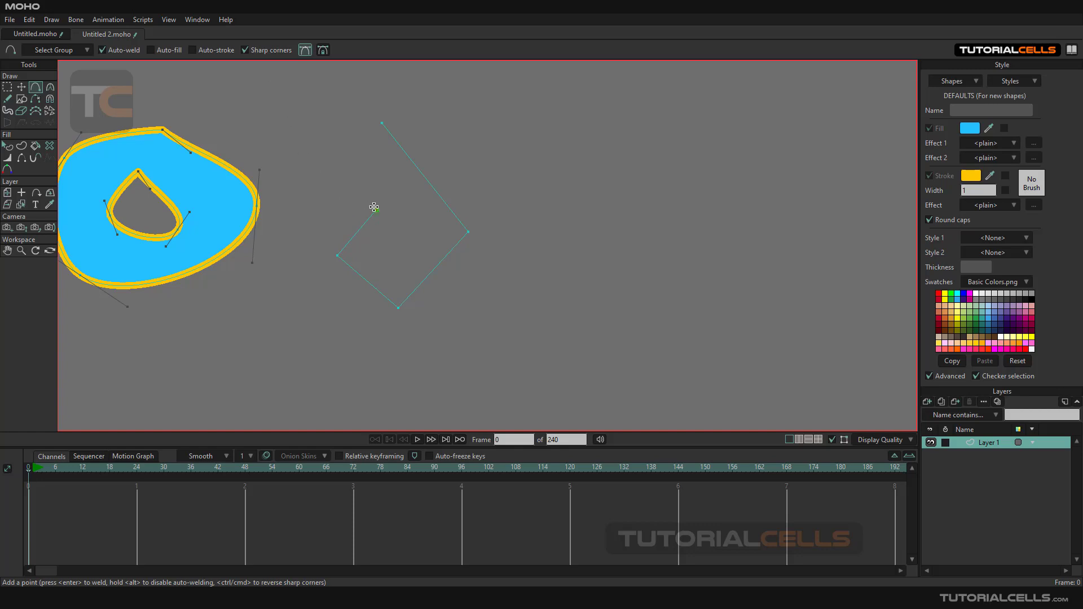
click(378, 127)
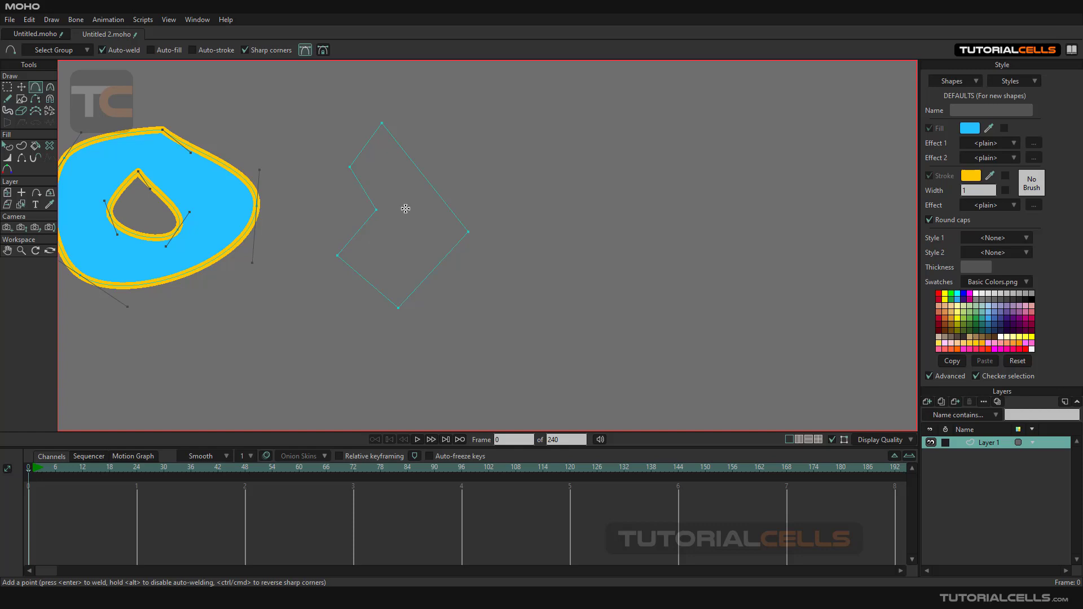
mouse_move(349, 267)
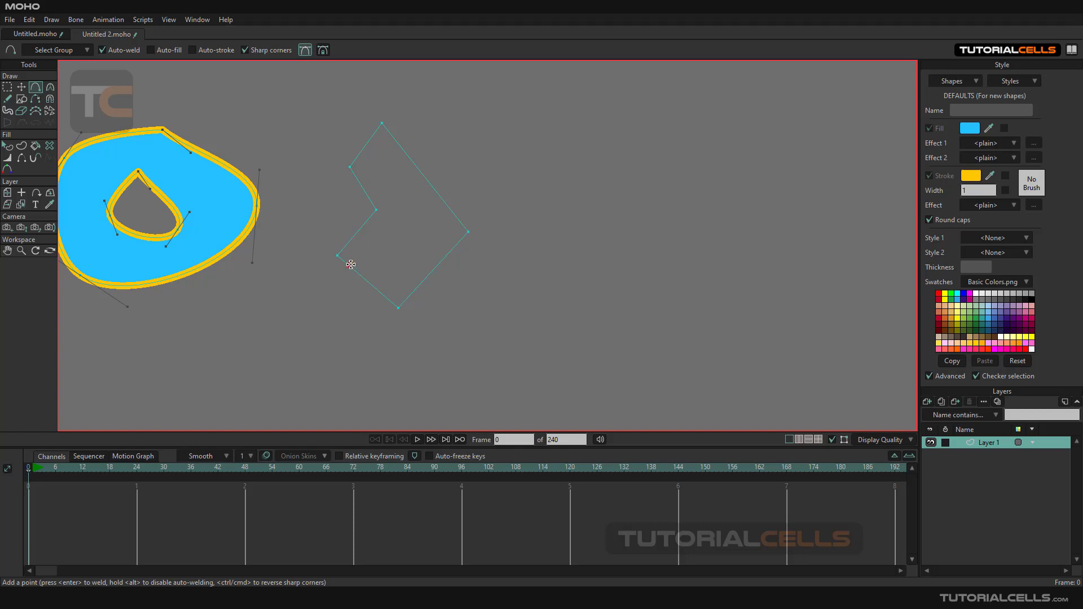
mouse_move(360, 273)
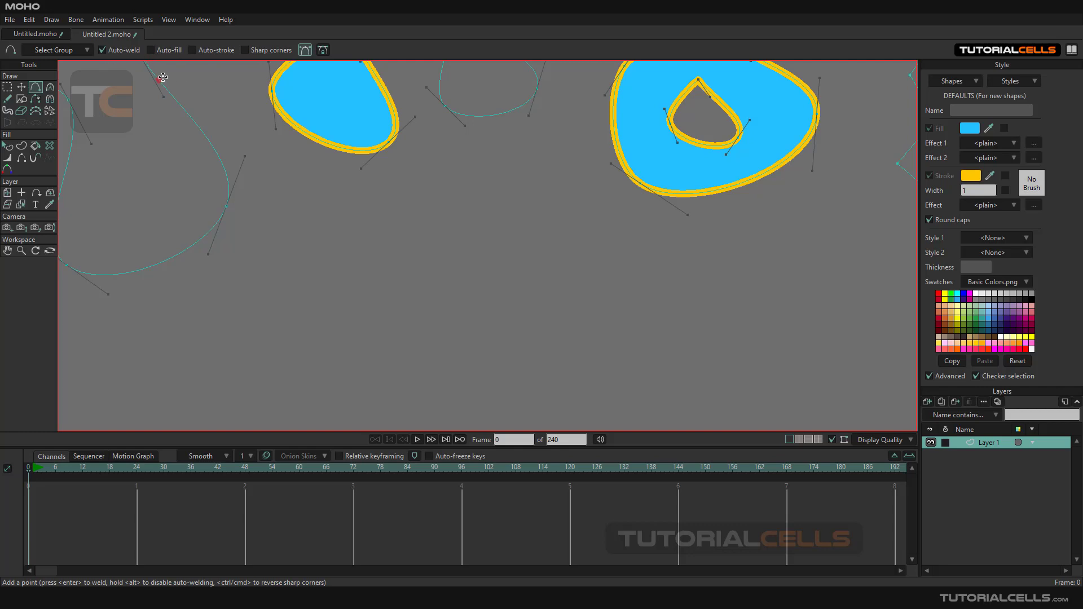
mouse_move(74, 566)
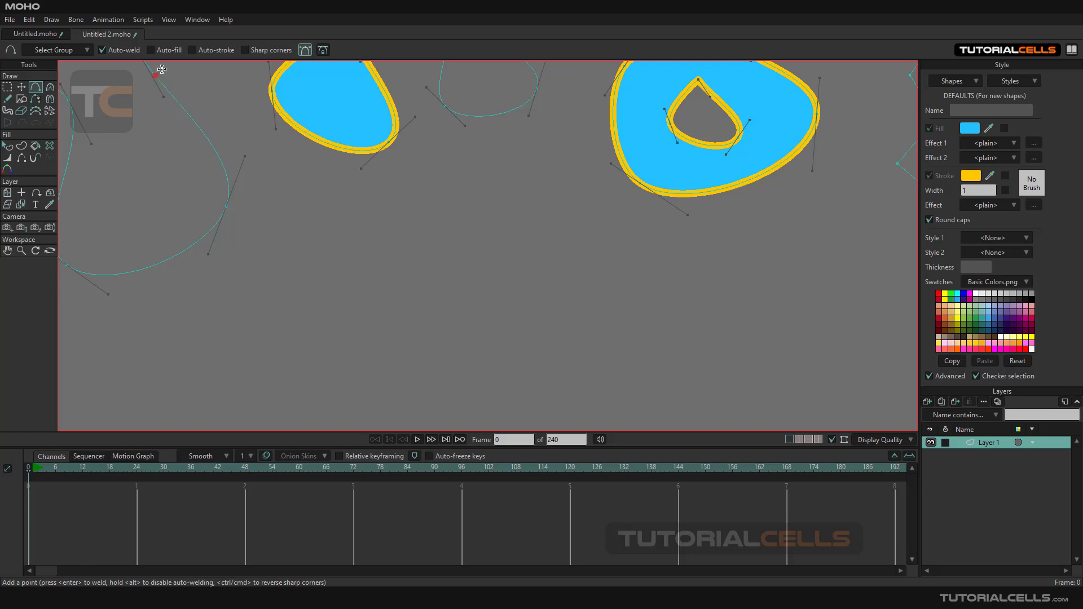
- Turn on auto-fill so newly closed shapes fill automatically
click(194, 49)
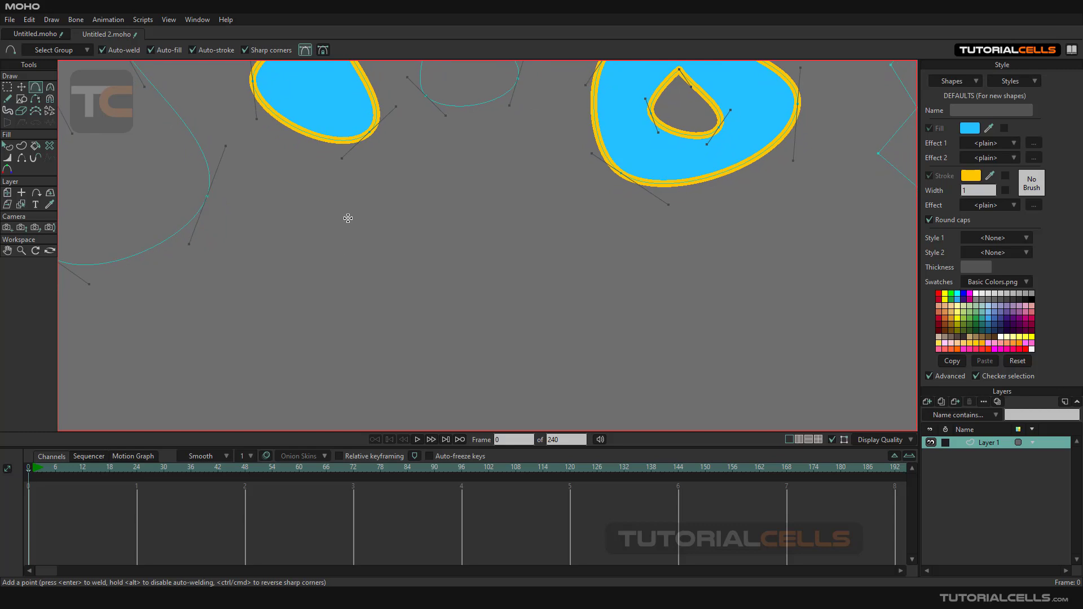
mouse_move(311, 203)
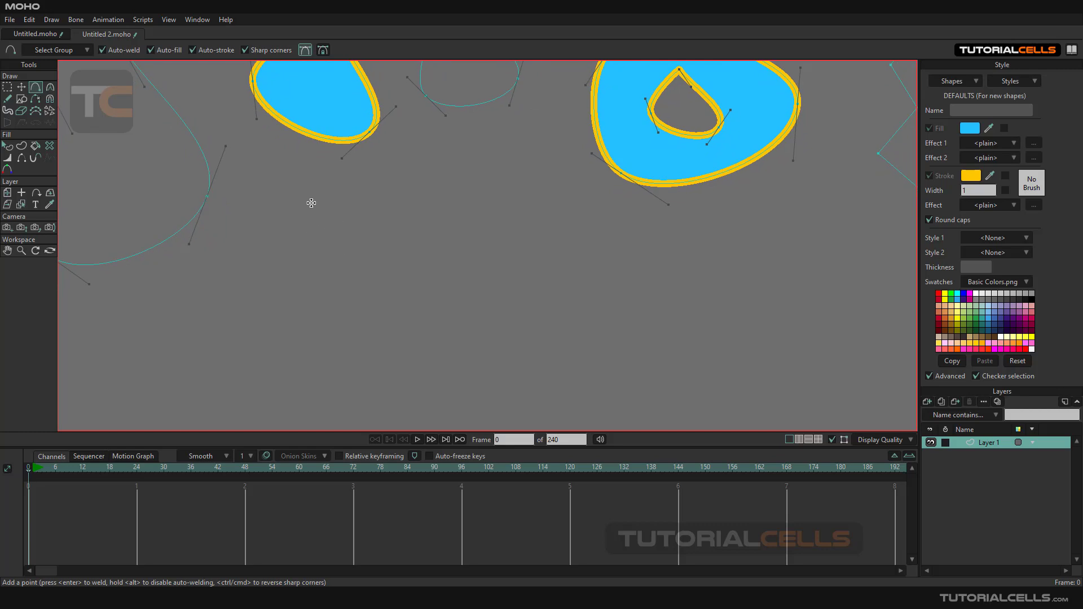
mouse_move(325, 225)
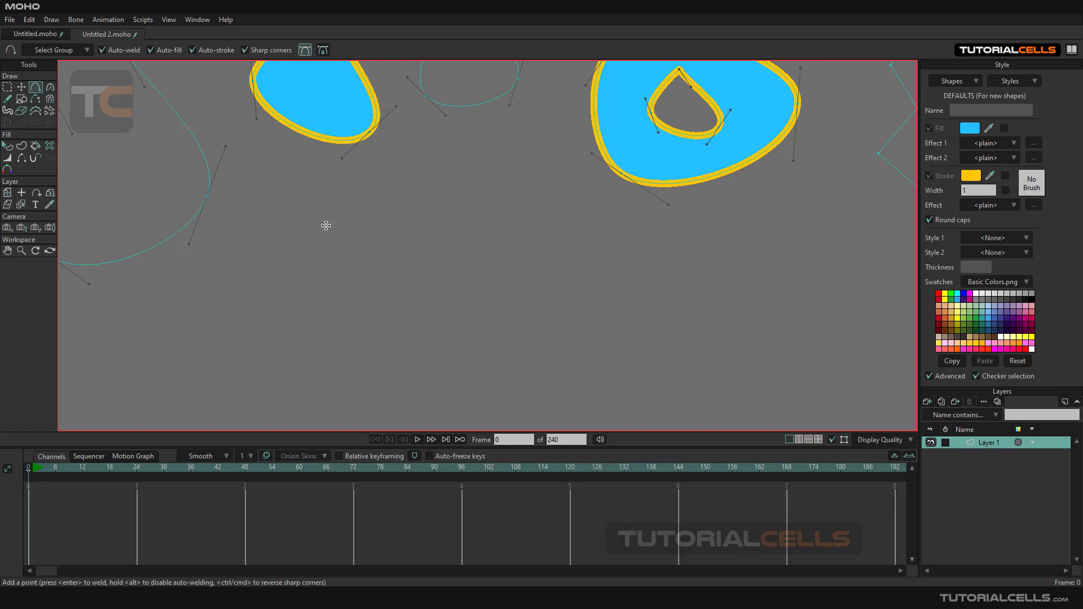
mouse_move(339, 212)
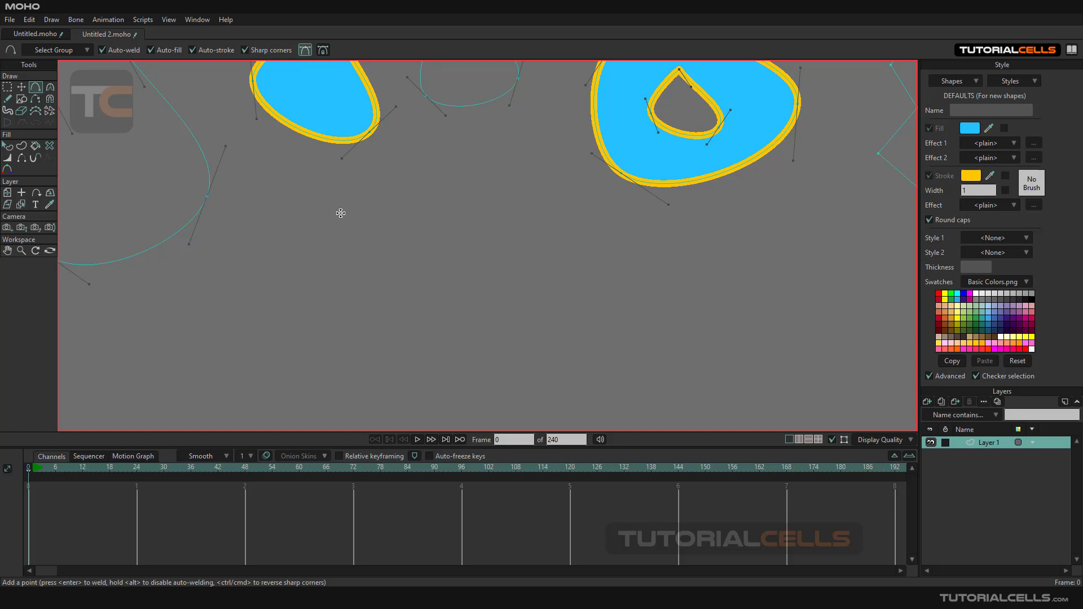
mouse_move(348, 214)
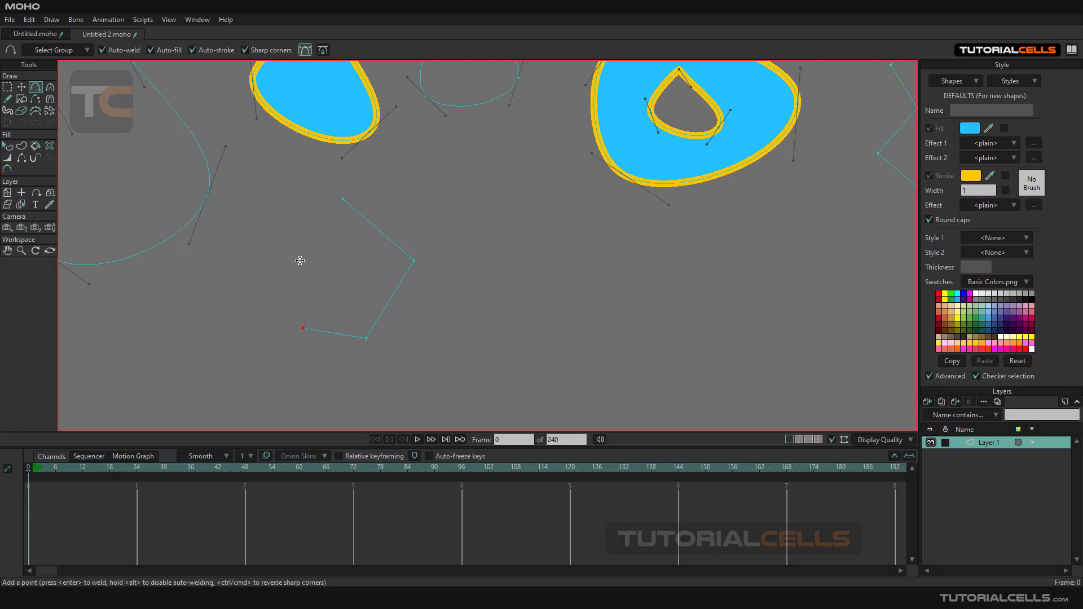
- Close the four-point path, then start a long path mixing corner and smooth points
click(339, 198)
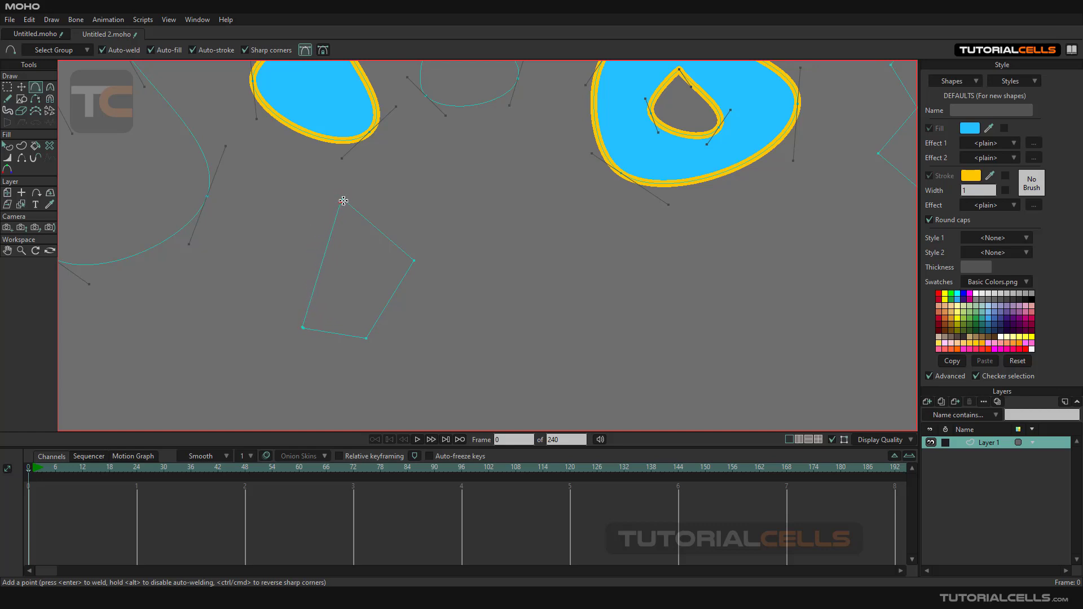
click(323, 215)
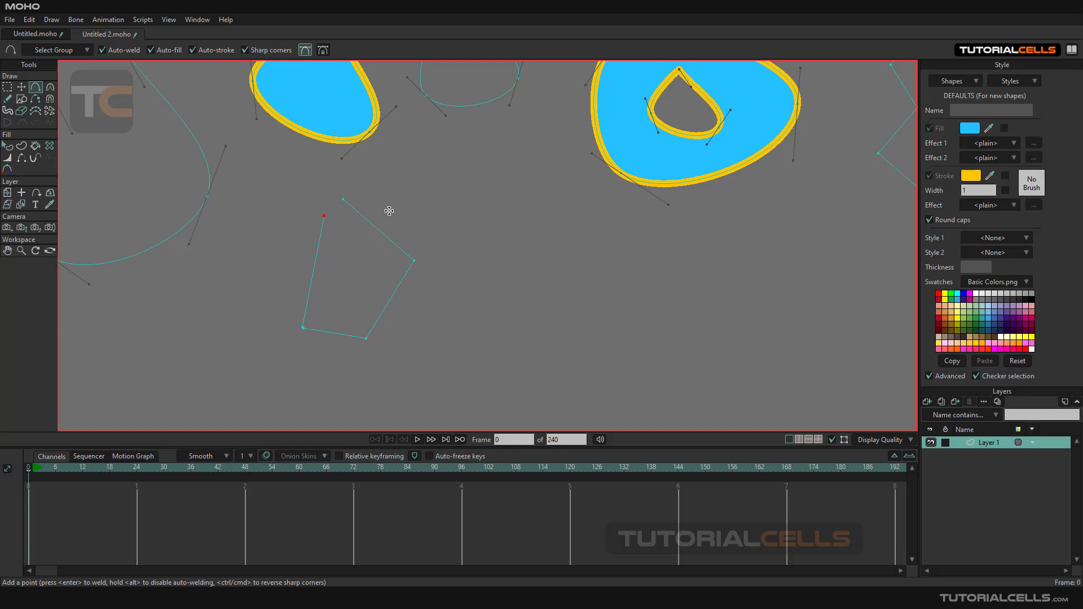
mouse_move(320, 215)
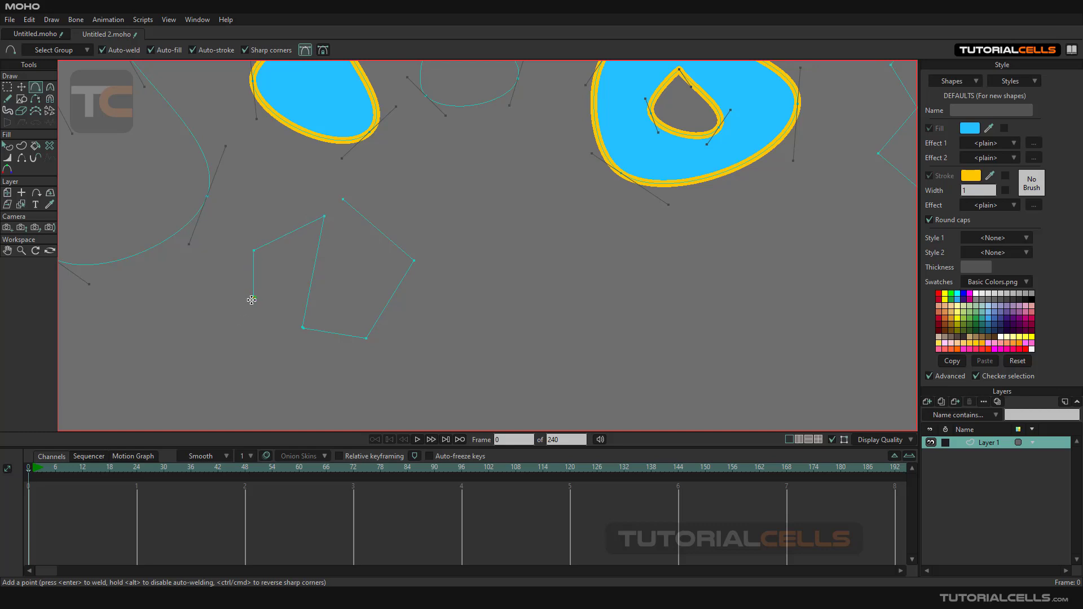
click(235, 337)
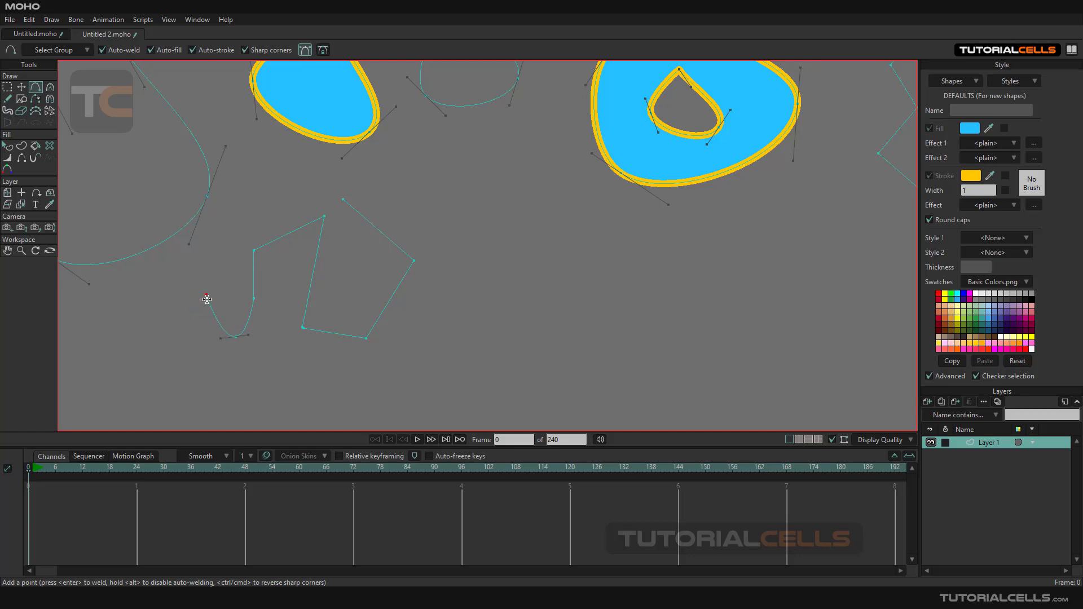
click(166, 378)
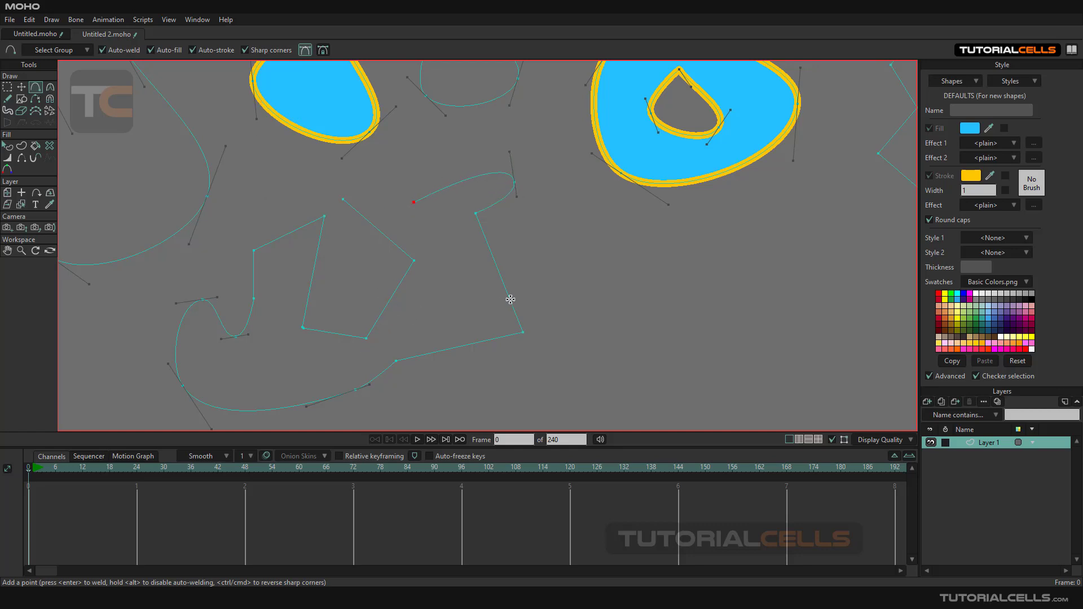
mouse_move(318, 86)
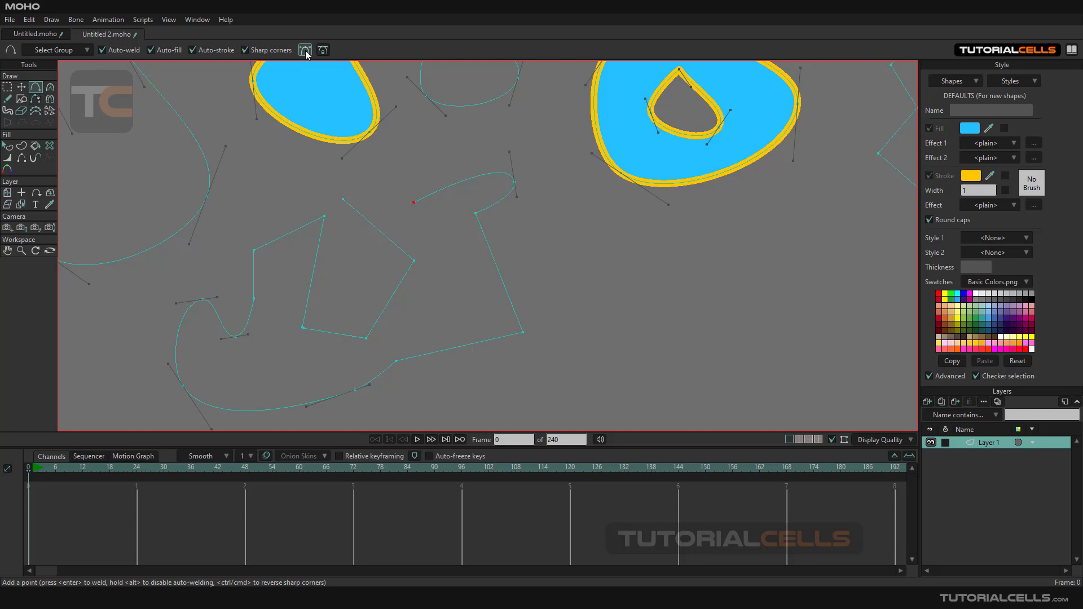
mouse_move(304, 50)
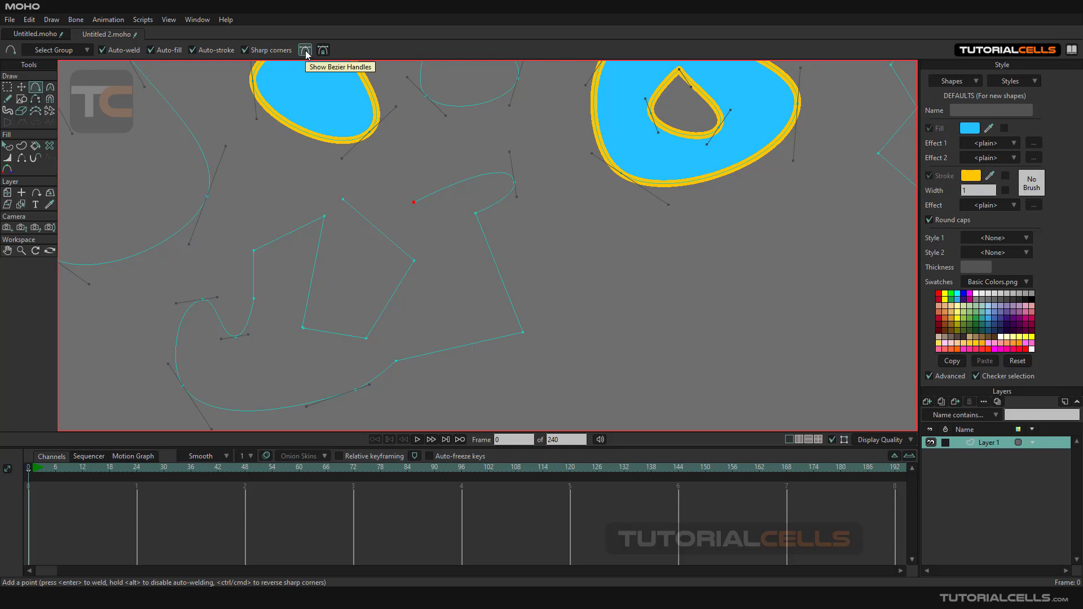
mouse_move(323, 50)
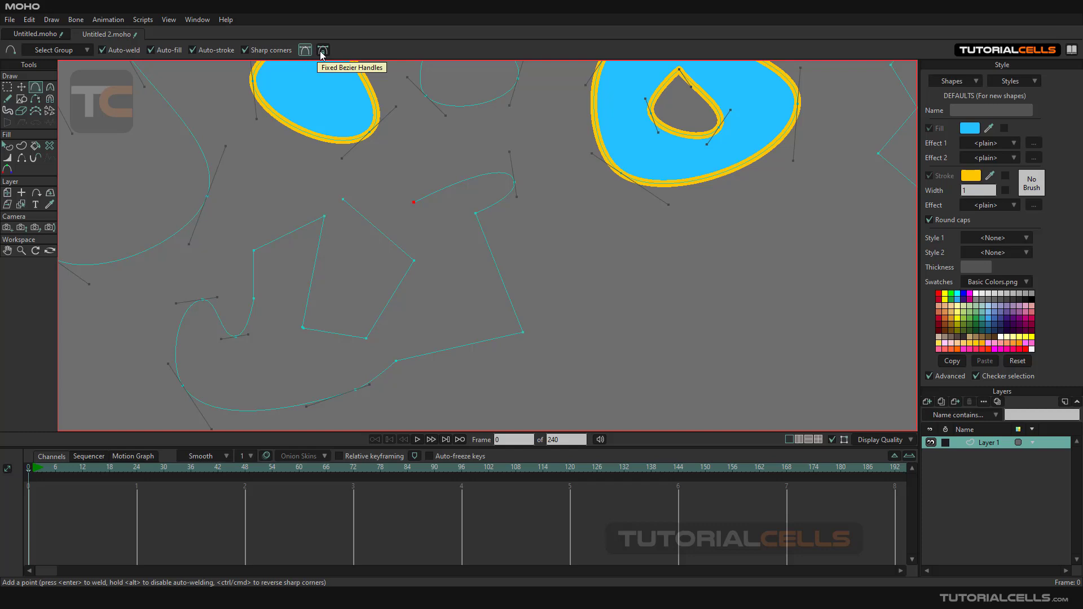
mouse_move(207, 175)
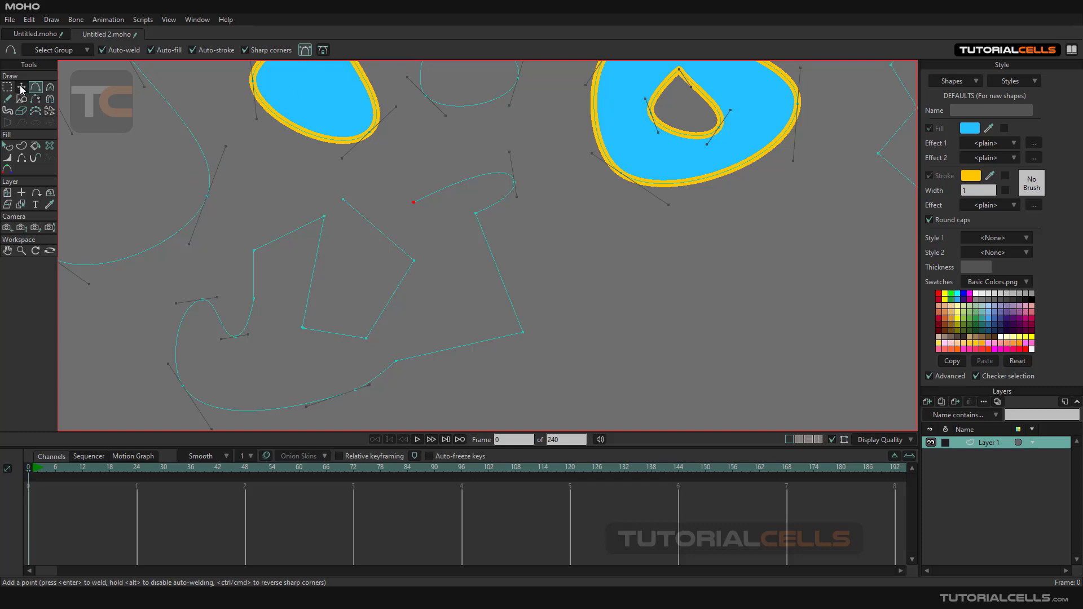
mouse_move(844, 424)
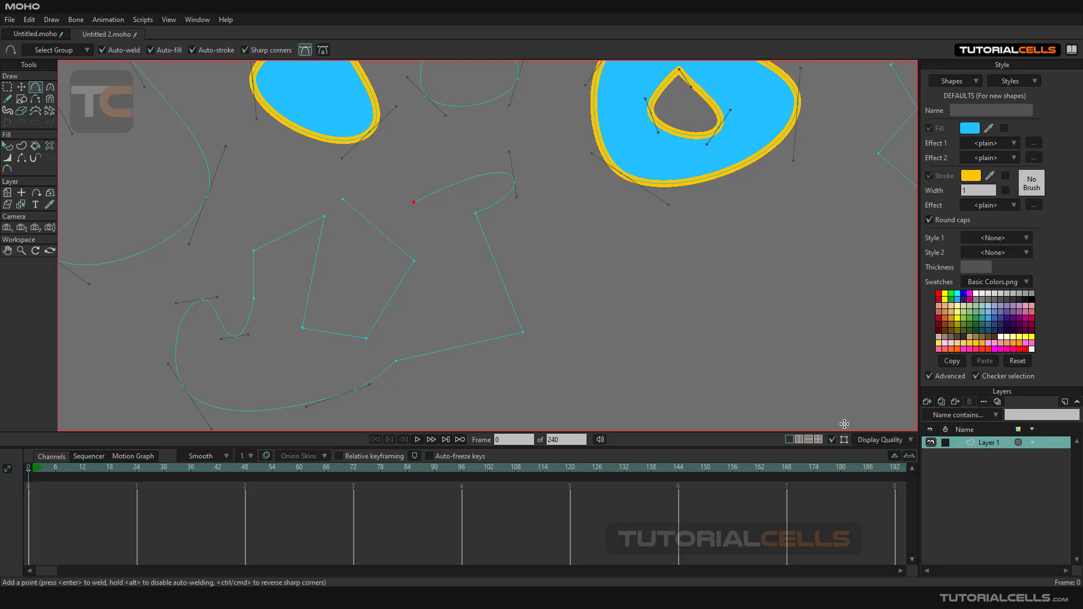